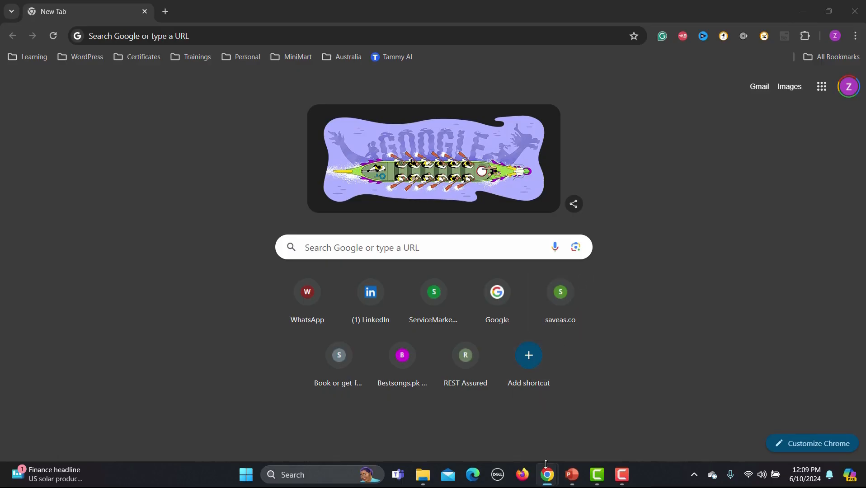
Search Google for 'pycharm' and review the results describing it as a Python programming IDE.
{"action": "left_click", "coordinate": [221, 36]}
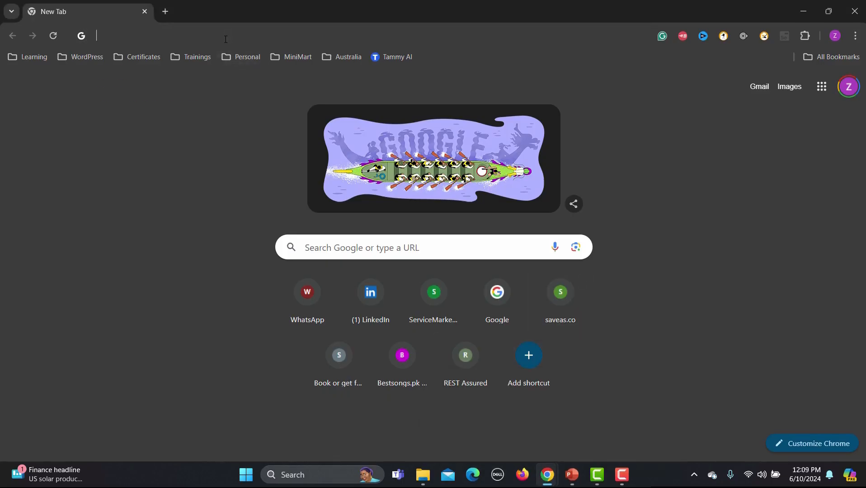
{"action": "type", "text": "pycharm"}
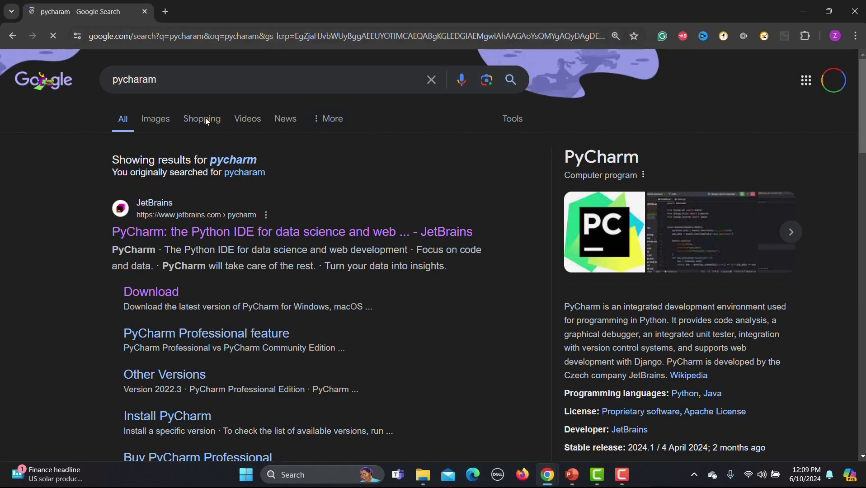
{"action": "scroll", "scroll_direction": "down", "scroll_amount": 3}
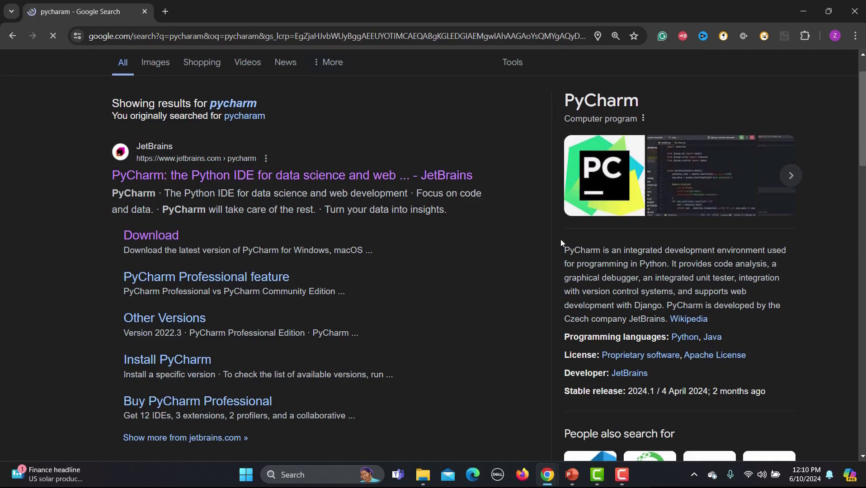
{"action": "left_click_drag", "start_coordinate": [585, 250], "coordinate": [735, 250]}
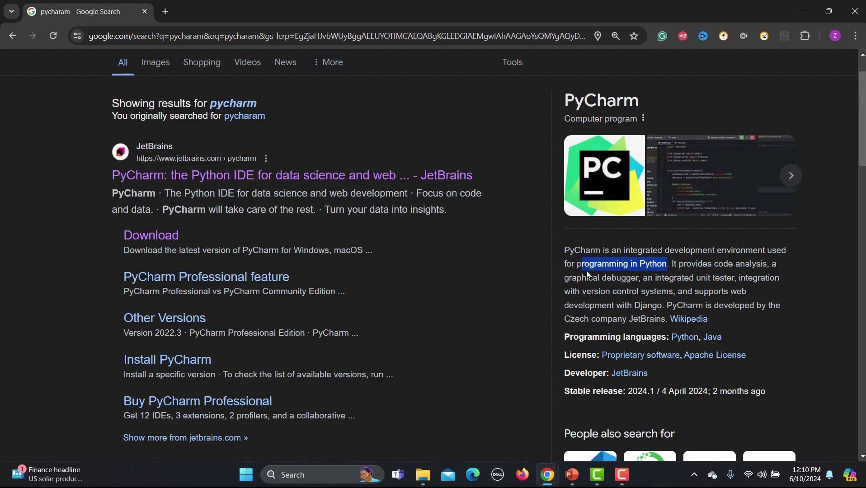
{"action": "mouse_move", "coordinate": [289, 188]}
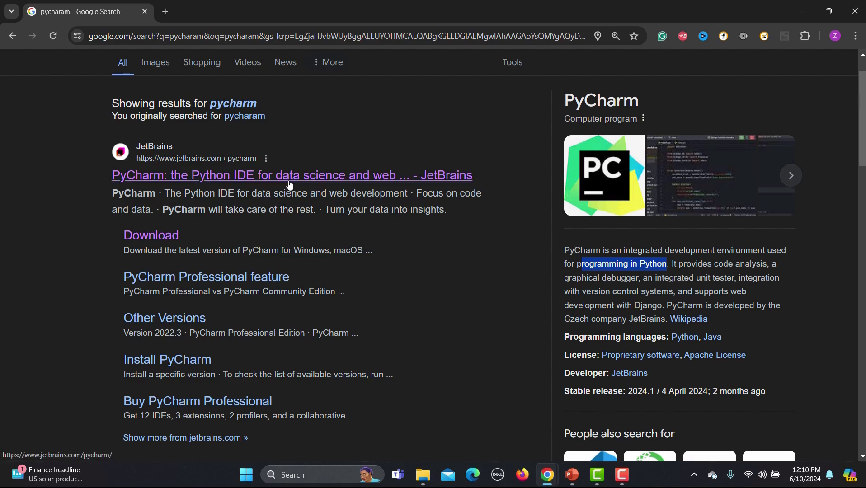
Open the official JetBrains PyCharm page and read the Python IDE for data science and web headline.
{"action": "left_click", "coordinate": [292, 176]}
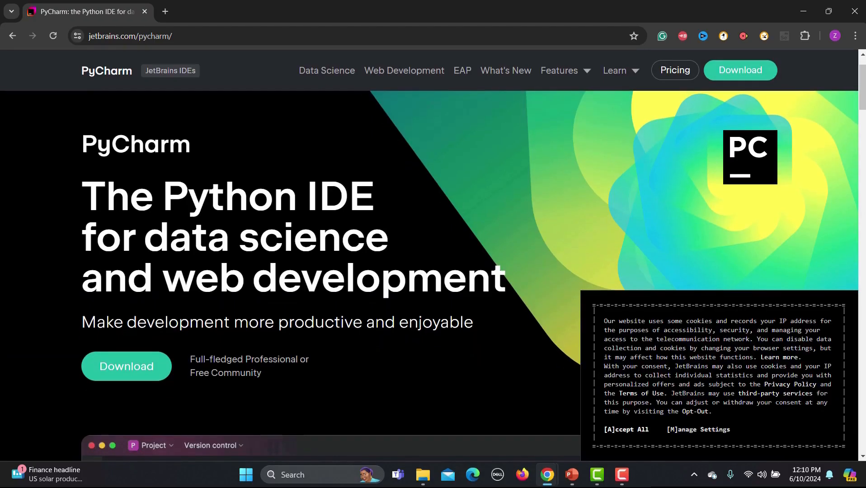
{"action": "left_click_drag", "start_coordinate": [86, 196], "coordinate": [376, 243]}
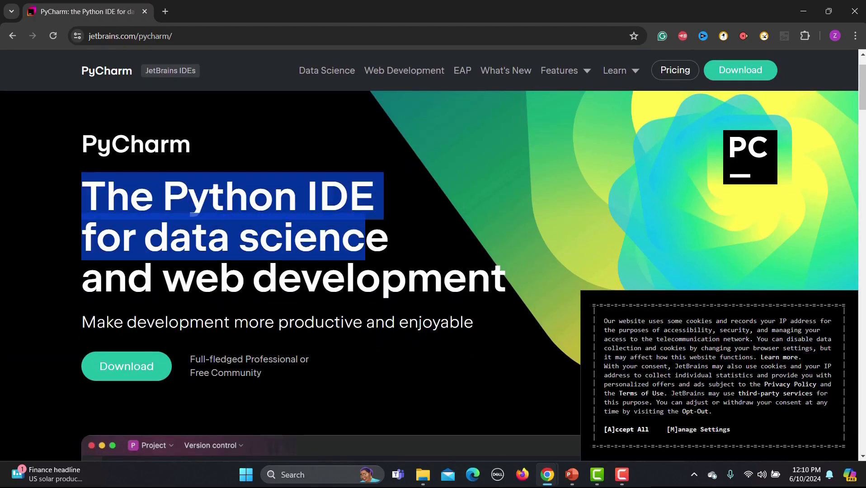
{"action": "left_click", "coordinate": [559, 71]}
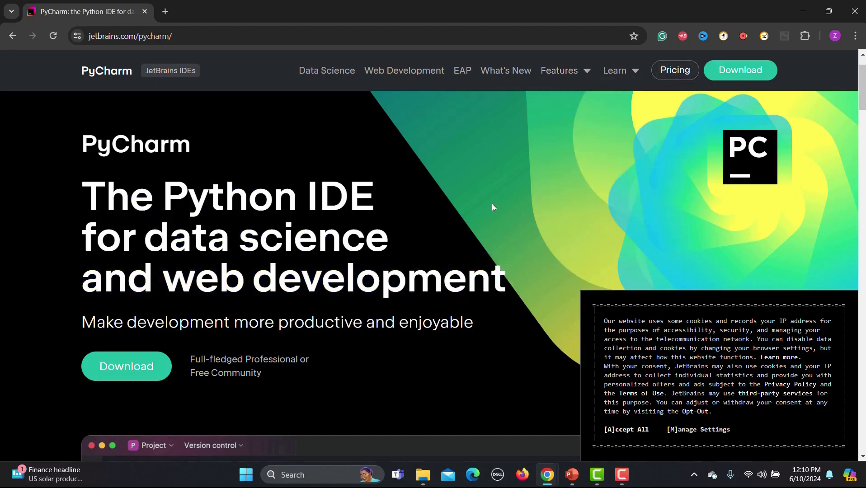
{"action": "scroll", "scroll_direction": "down", "scroll_amount": 3}
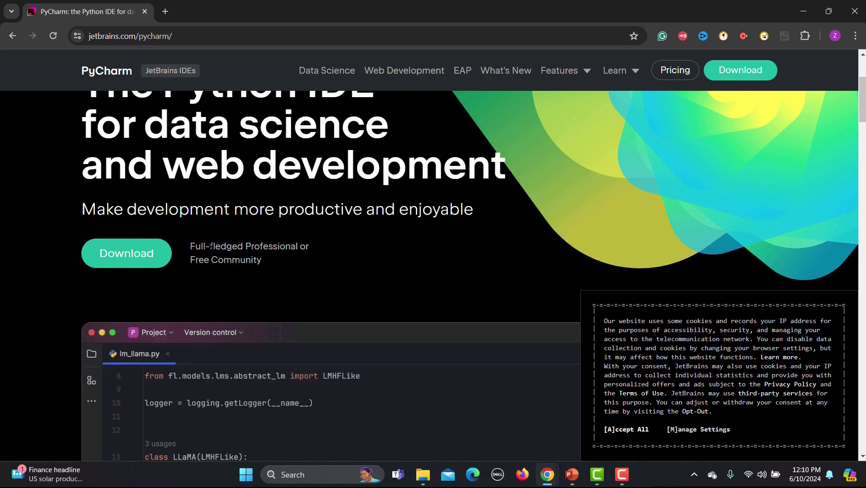
{"action": "double_click", "coordinate": [252, 260]}
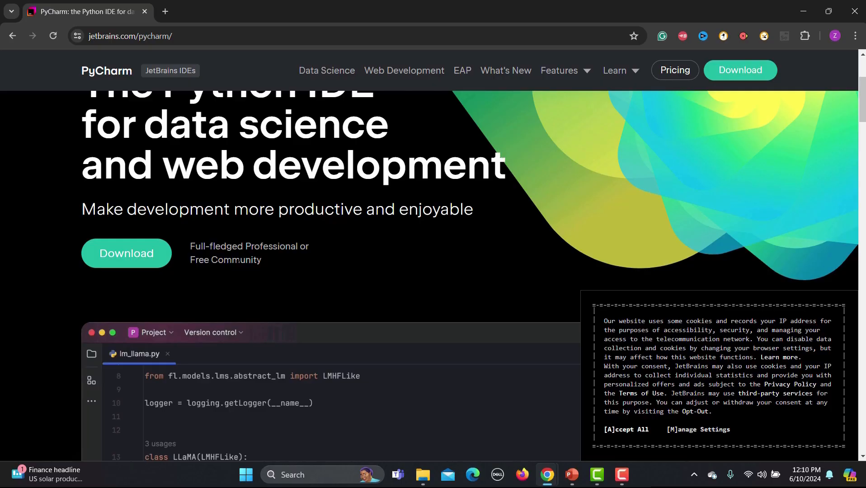
{"action": "mouse_move", "coordinate": [136, 264]}
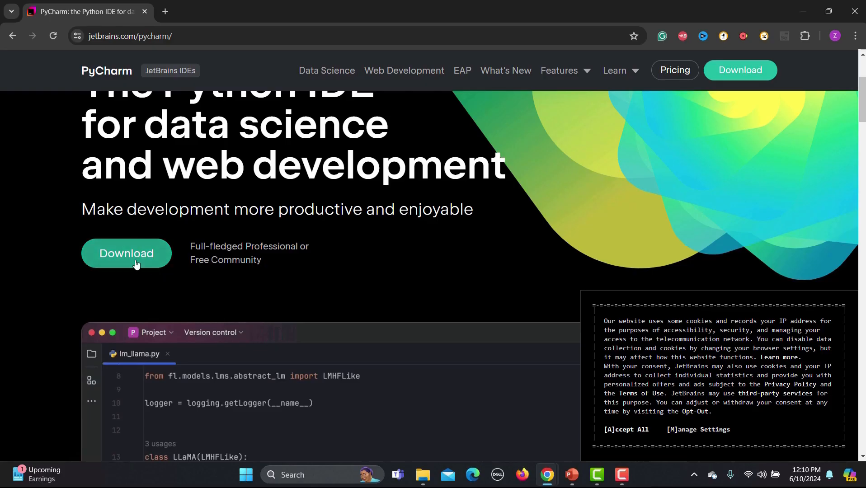
Go to the PyCharm download page and keep the Windows platform selected after checking macOS.
{"action": "left_click", "coordinate": [125, 257]}
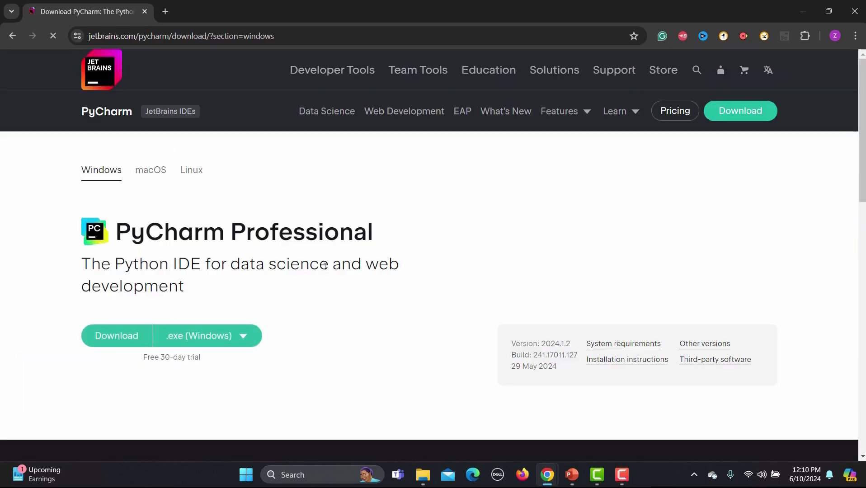
{"action": "left_click", "coordinate": [116, 336]}
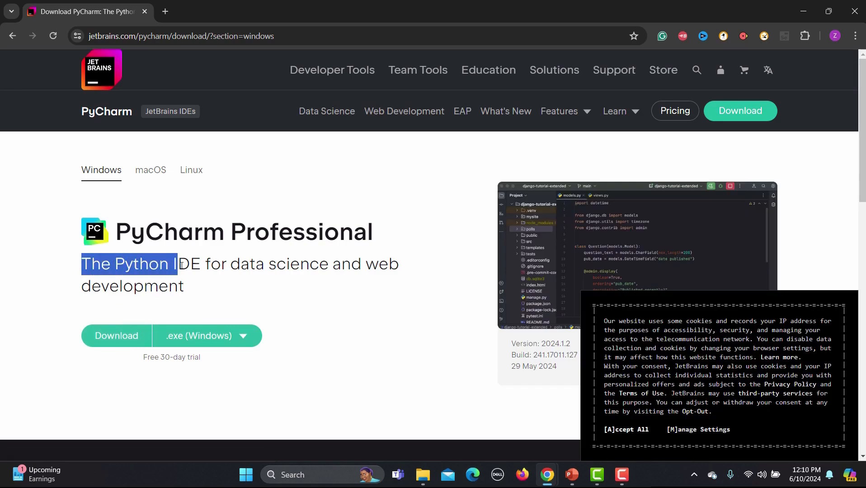
{"action": "left_click", "coordinate": [288, 284]}
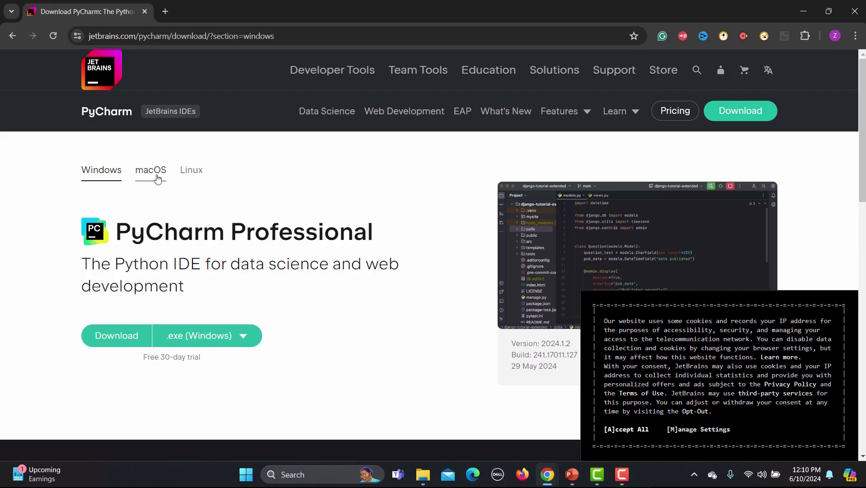
{"action": "left_click", "coordinate": [150, 170]}
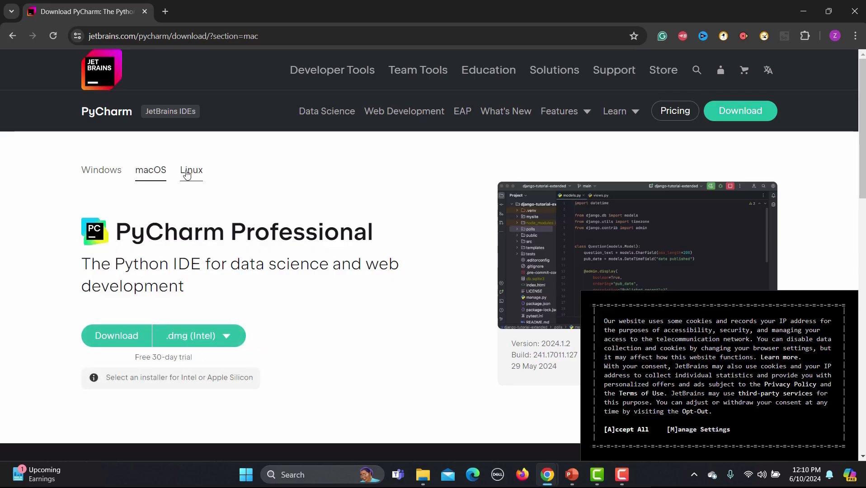
{"action": "left_click", "coordinate": [101, 172]}
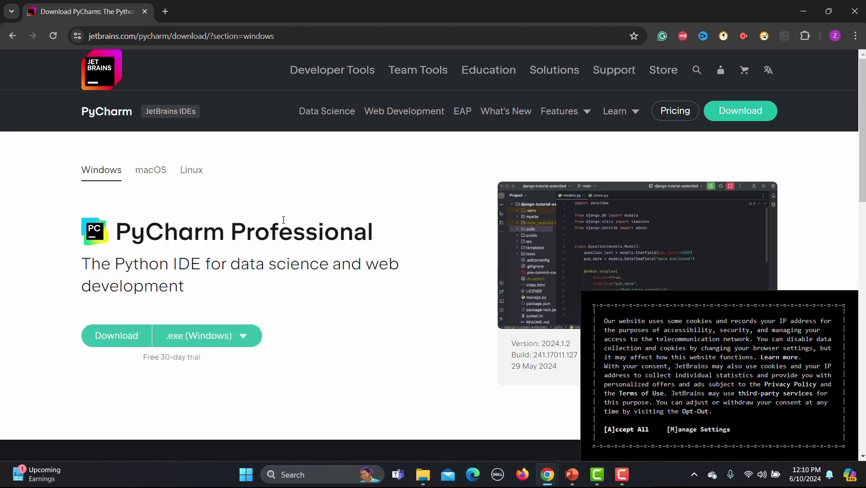
Locate PyCharm Community Edition and download its free .exe installer for Windows.
{"action": "scroll", "scroll_direction": "down", "scroll_amount": 3}
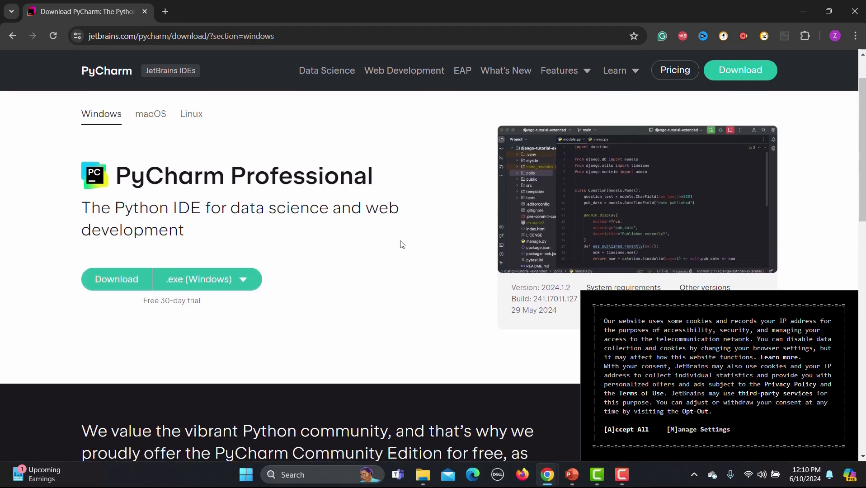
{"action": "scroll", "scroll_direction": "down", "scroll_amount": 3}
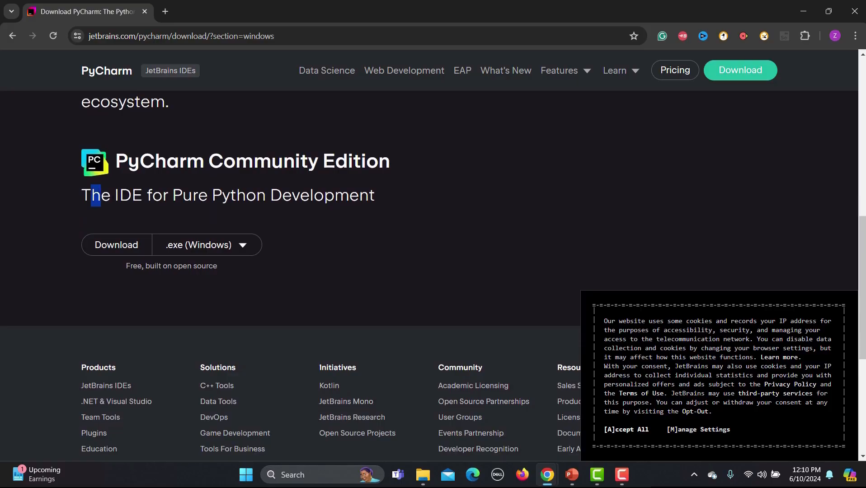
{"action": "left_click_drag", "start_coordinate": [94, 195], "coordinate": [374, 195]}
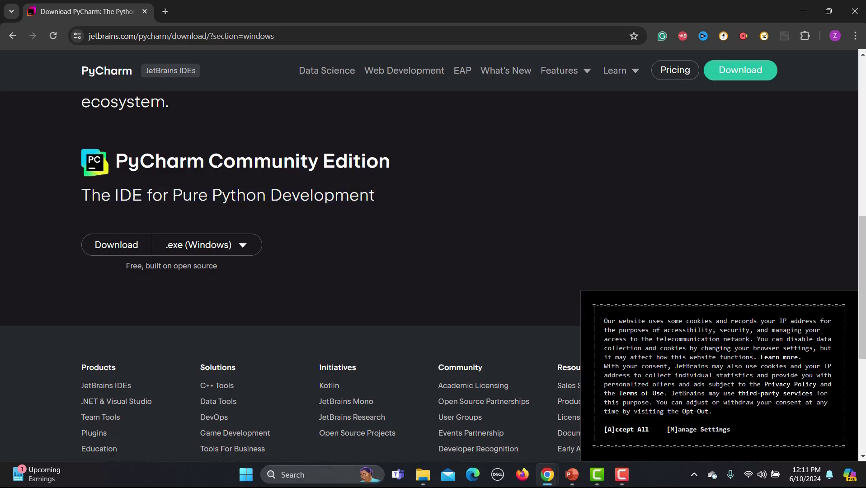
{"action": "mouse_move", "coordinate": [326, 278]}
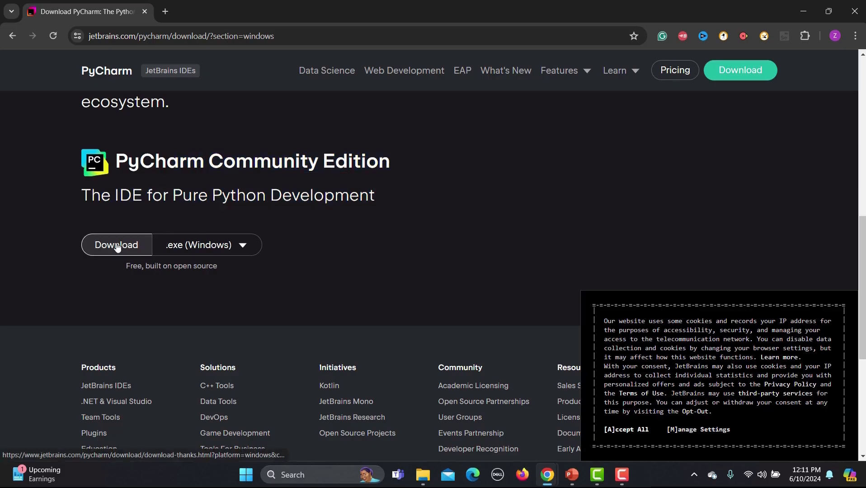
{"action": "left_click", "coordinate": [116, 246]}
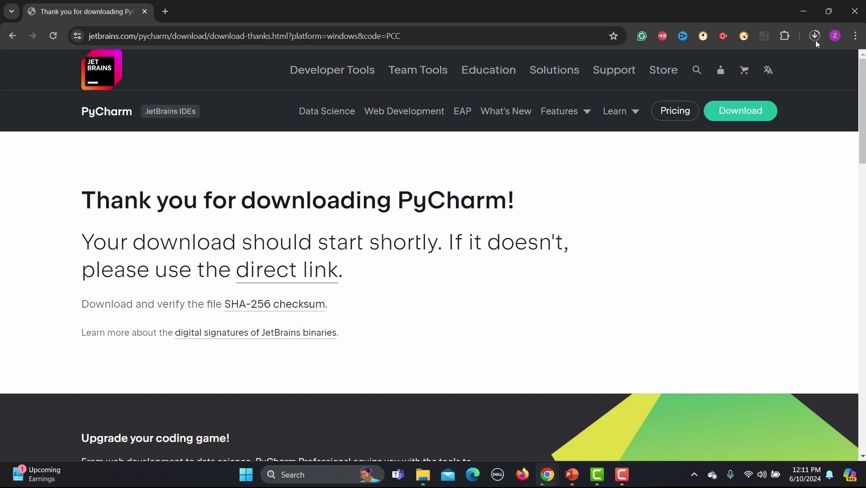
Cancel the duplicate installer download in Chrome, keeping the earlier pycharm-community-2024.1.2.exe.
{"action": "left_click", "coordinate": [815, 36]}
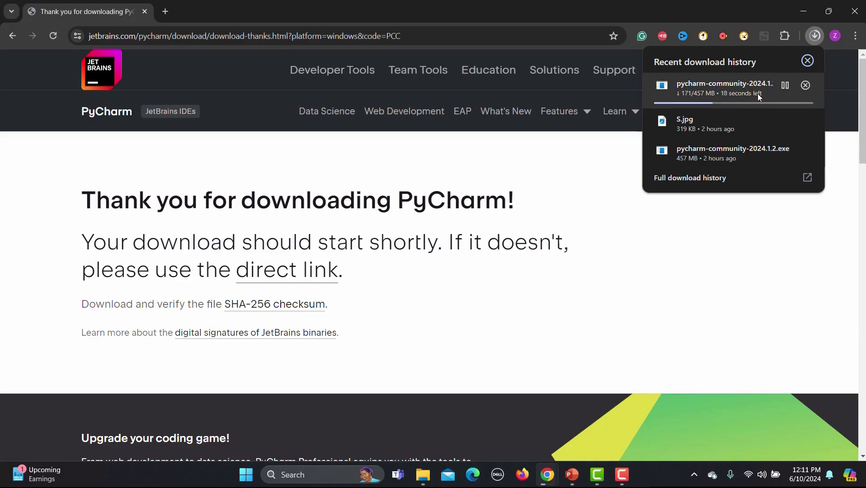
{"action": "left_click", "coordinate": [805, 85]}
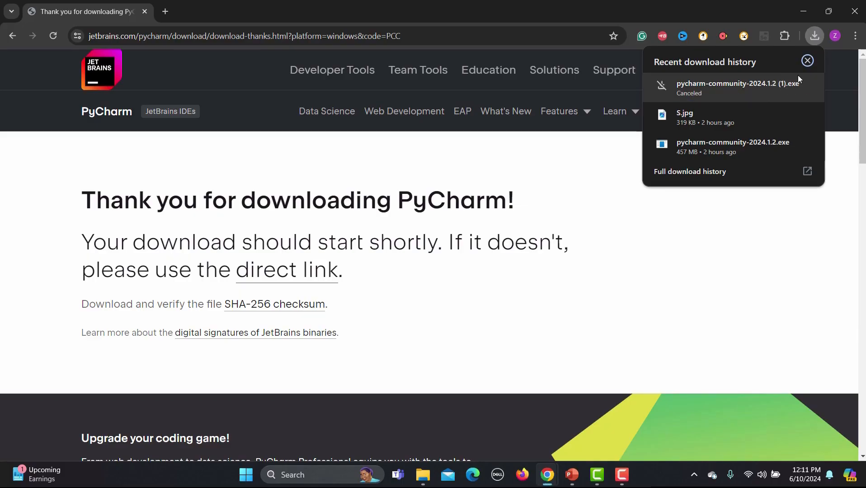
{"action": "mouse_move", "coordinate": [423, 474]}
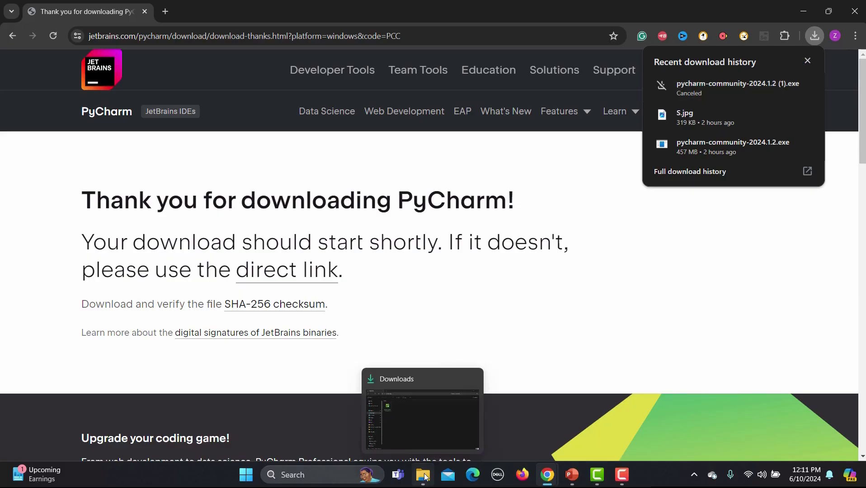
Launch the pycharm-community-2024.1.2 installer from the Downloads folder.
{"action": "left_click", "coordinate": [422, 475]}
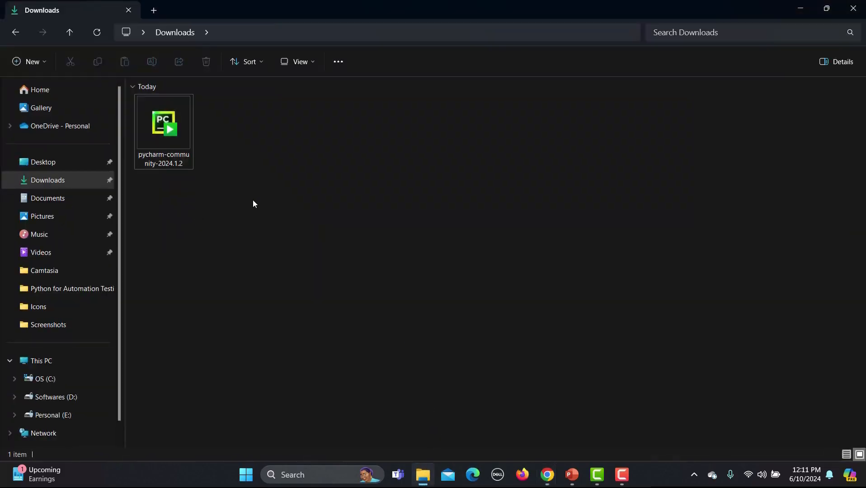
{"action": "mouse_move", "coordinate": [208, 173]}
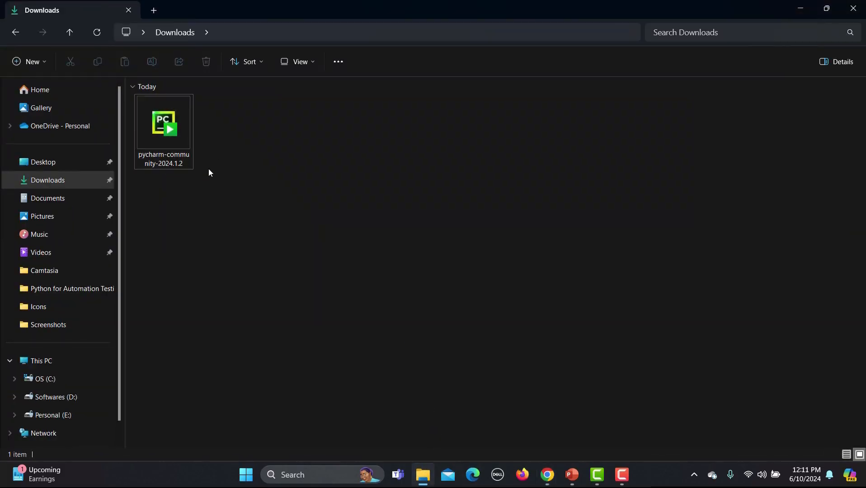
{"action": "left_click", "coordinate": [162, 128]}
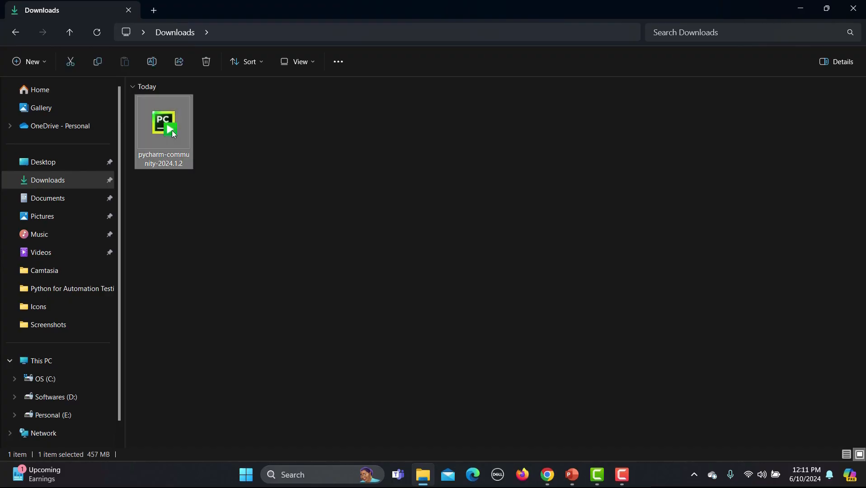
{"action": "right_click", "coordinate": [163, 127]}
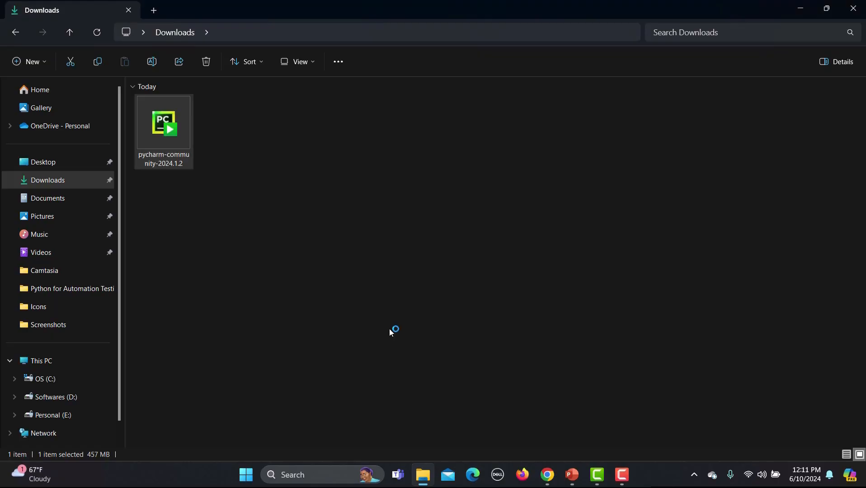
{"action": "double_click", "coordinate": [163, 123]}
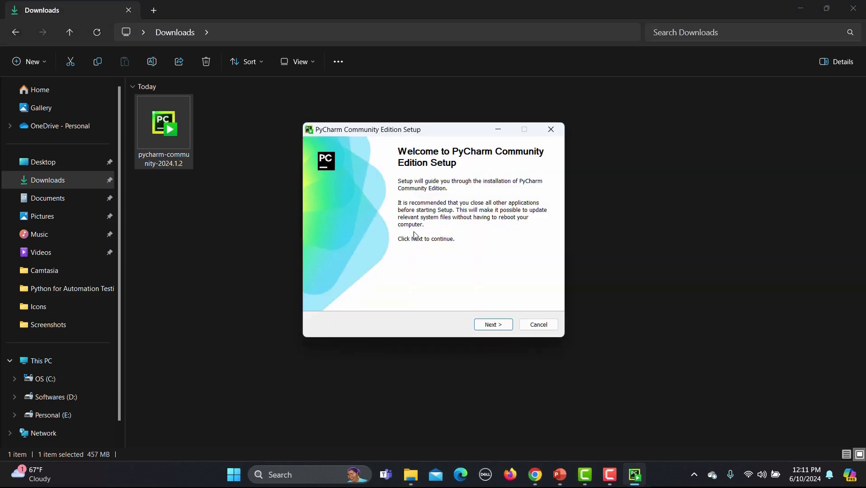
Continue past the welcome page and accept the default install folder.
{"action": "left_click", "coordinate": [492, 324]}
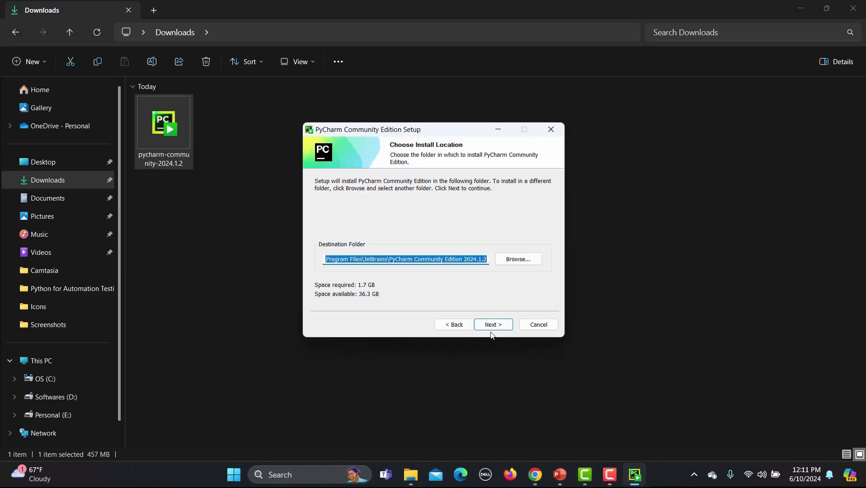
{"action": "mouse_move", "coordinate": [413, 330]}
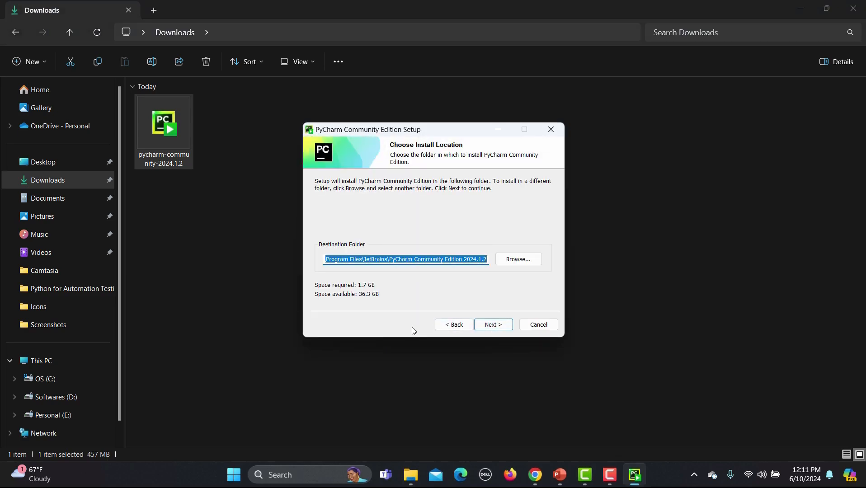
{"action": "mouse_move", "coordinate": [310, 279]}
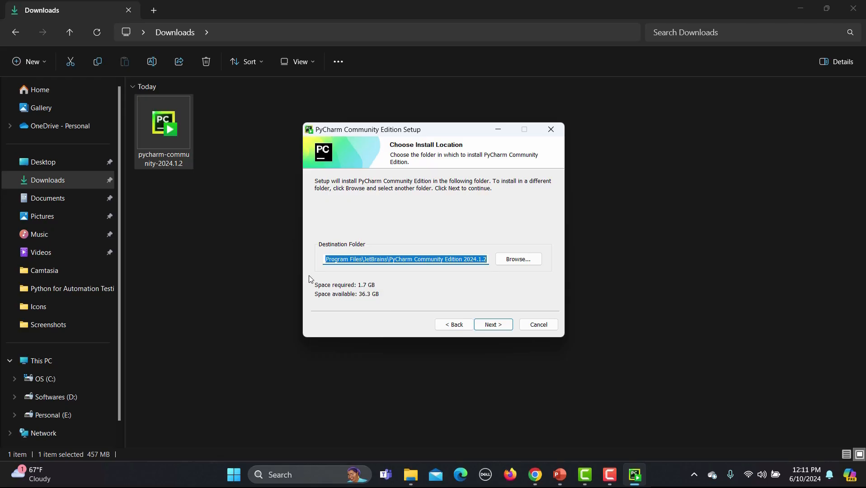
{"action": "mouse_move", "coordinate": [388, 292]}
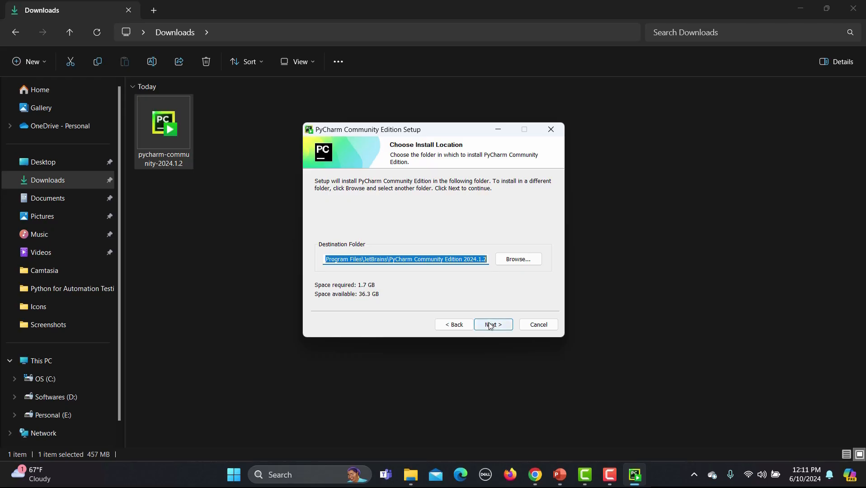
{"action": "left_click", "coordinate": [491, 324]}
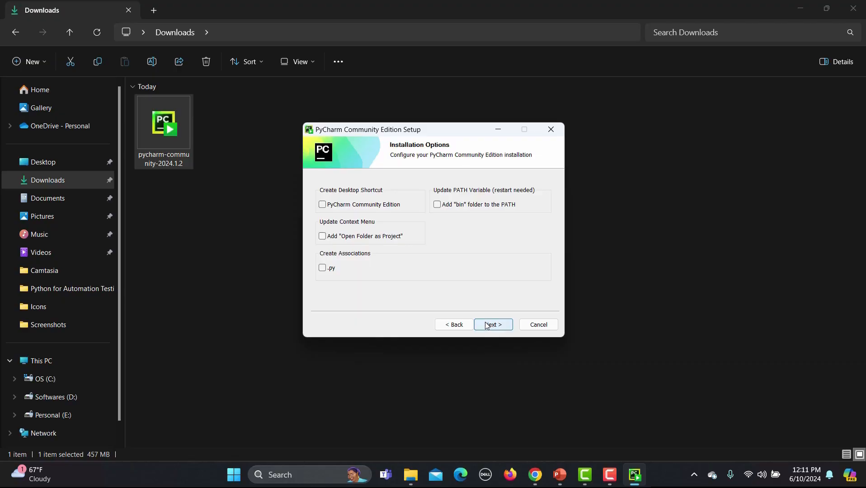
{"action": "mouse_move", "coordinate": [431, 226]}
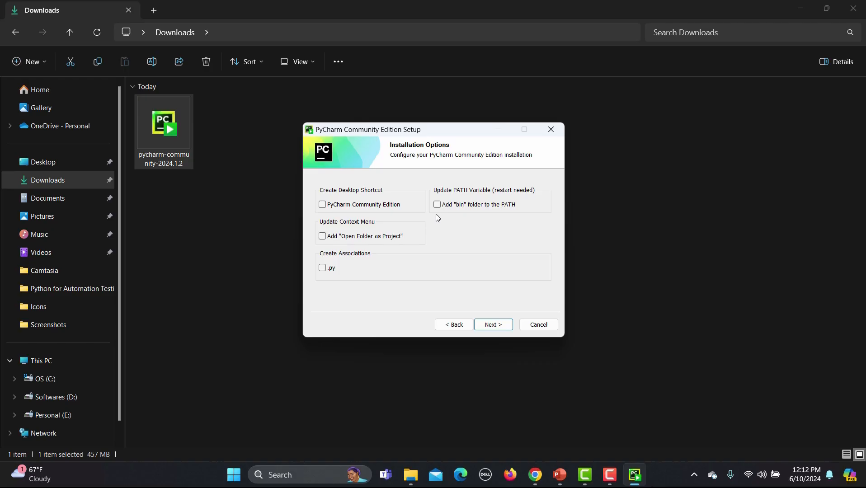
Enable 'Add bin folder to the PATH' and the .py file association, then continue to the Start Menu folder page.
{"action": "left_click", "coordinate": [437, 205]}
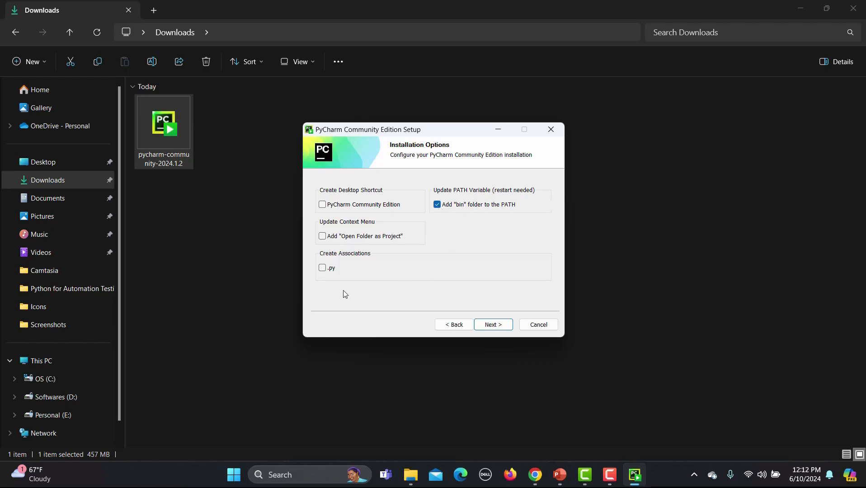
{"action": "mouse_move", "coordinate": [329, 293]}
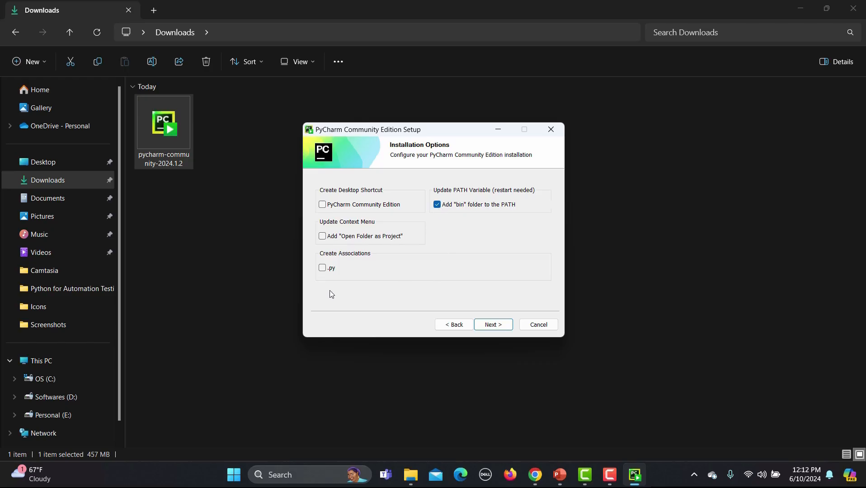
{"action": "left_click", "coordinate": [322, 268]}
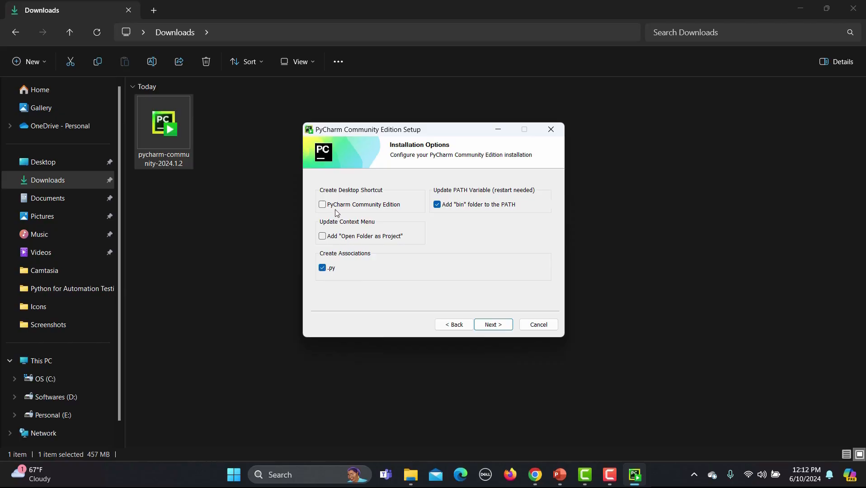
{"action": "mouse_move", "coordinate": [352, 218]}
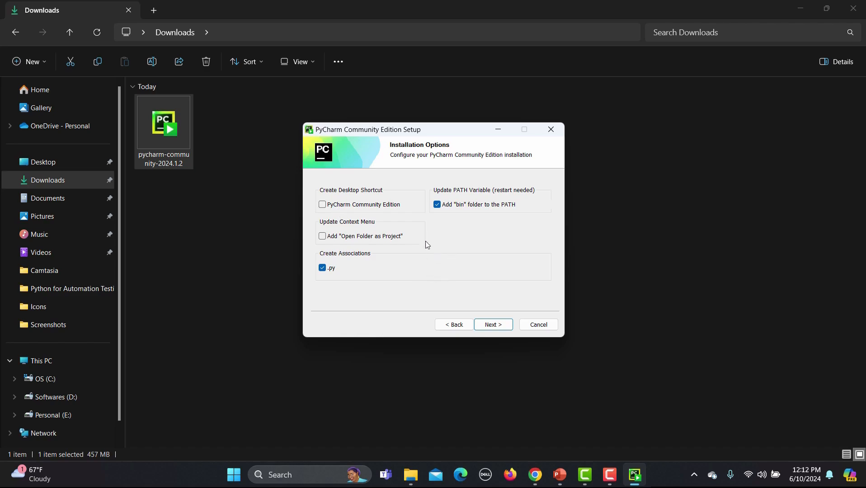
{"action": "left_click", "coordinate": [492, 325]}
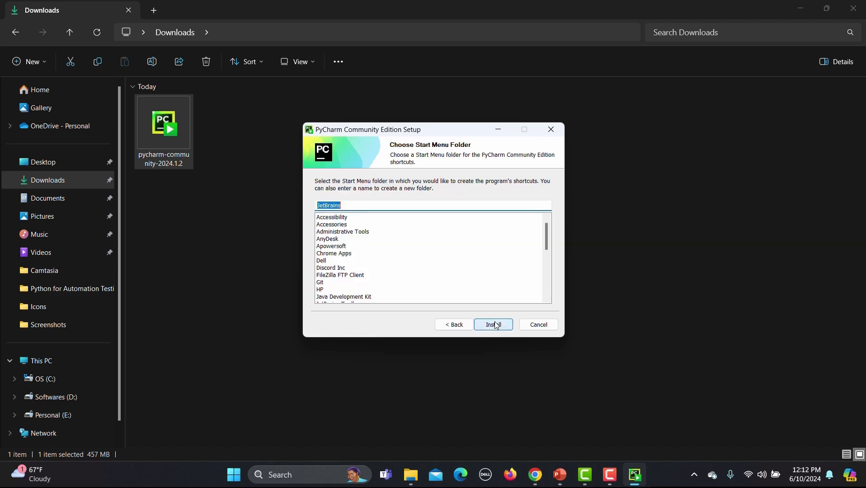
Install PyCharm with shortcuts in the JetBrains Start Menu folder and let files extract.
{"action": "left_click", "coordinate": [492, 324]}
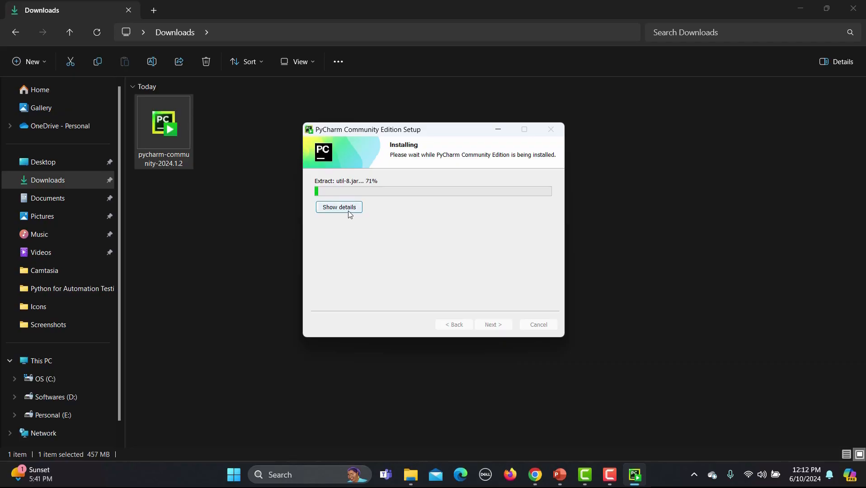
{"action": "left_click", "coordinate": [340, 207]}
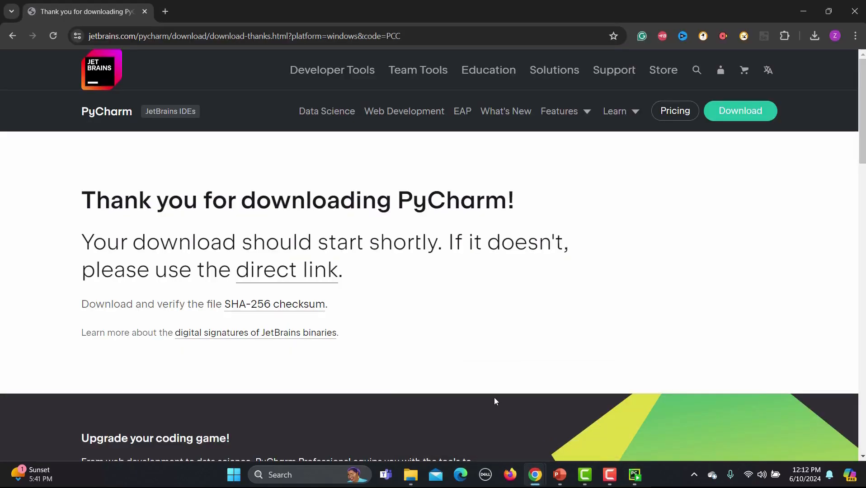
Open the PyCharm Features overview and read the opening description of the JetBrains IDE.
{"action": "left_click", "coordinate": [560, 111]}
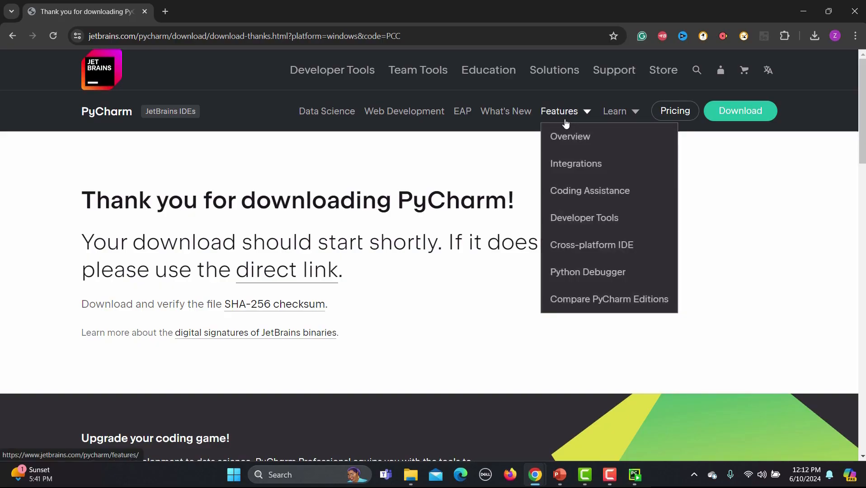
{"action": "left_click", "coordinate": [570, 136]}
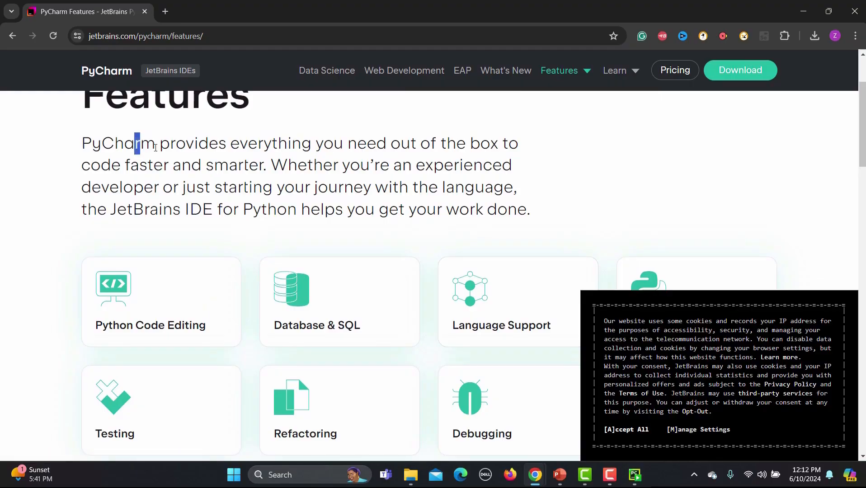
{"action": "left_click_drag", "start_coordinate": [137, 142], "coordinate": [498, 143]}
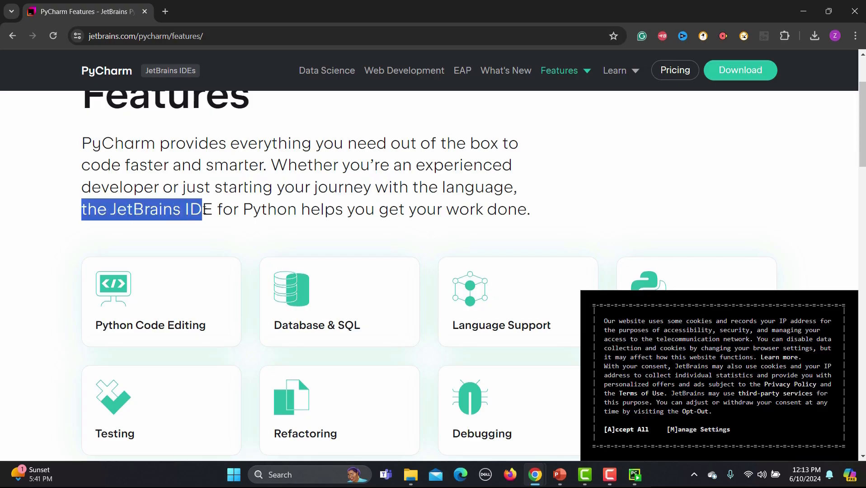
{"action": "left_click_drag", "start_coordinate": [203, 209], "coordinate": [402, 221]}
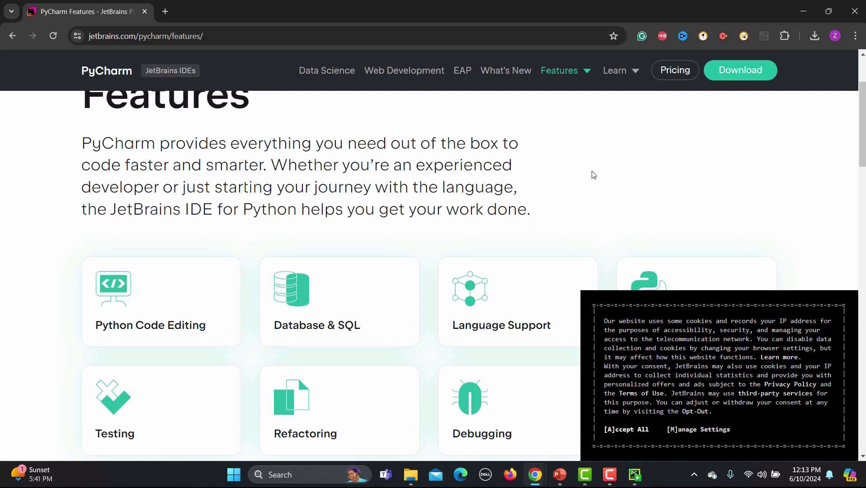
{"action": "scroll", "scroll_direction": "down", "scroll_amount": 3}
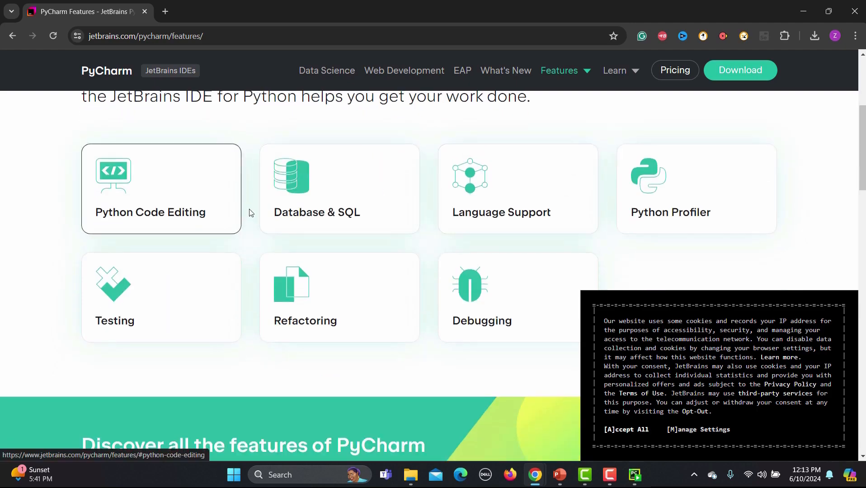
{"action": "mouse_move", "coordinate": [630, 212]}
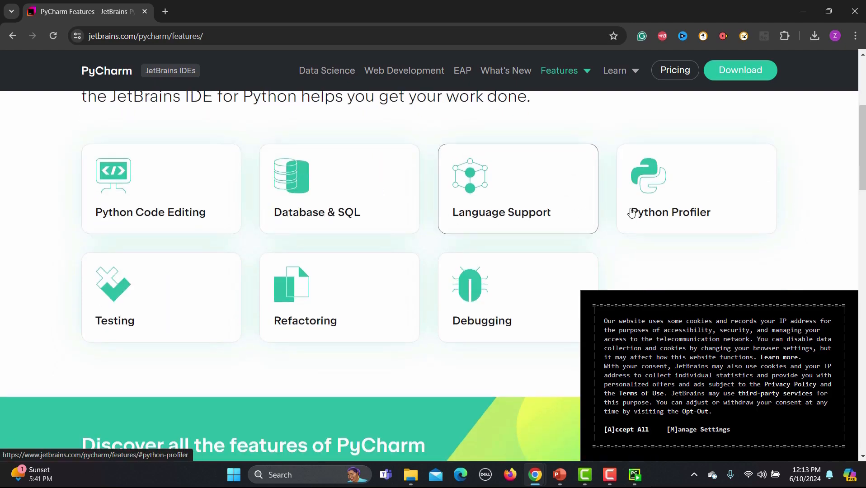
Browse the feature list, view the Database & SQL description, and go to the Pricing page.
{"action": "scroll", "scroll_direction": "down", "scroll_amount": 3}
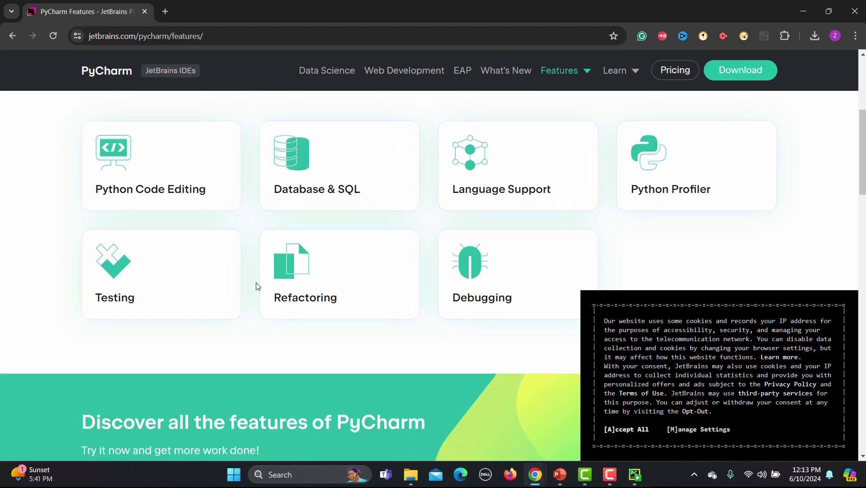
{"action": "scroll", "scroll_direction": "down", "scroll_amount": 3}
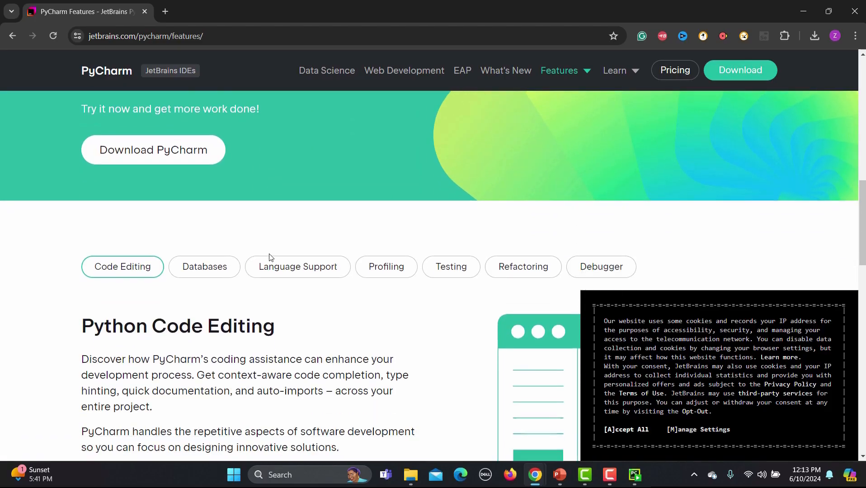
{"action": "scroll", "scroll_direction": "down", "scroll_amount": 3}
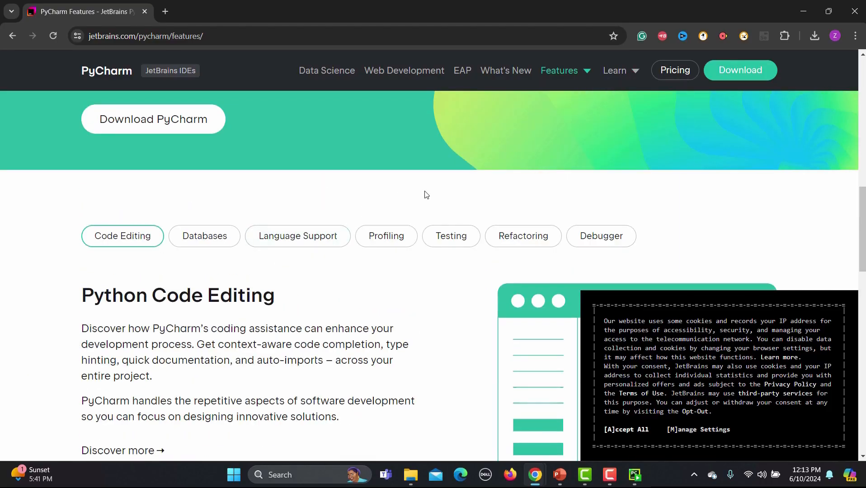
{"action": "left_click", "coordinate": [203, 236]}
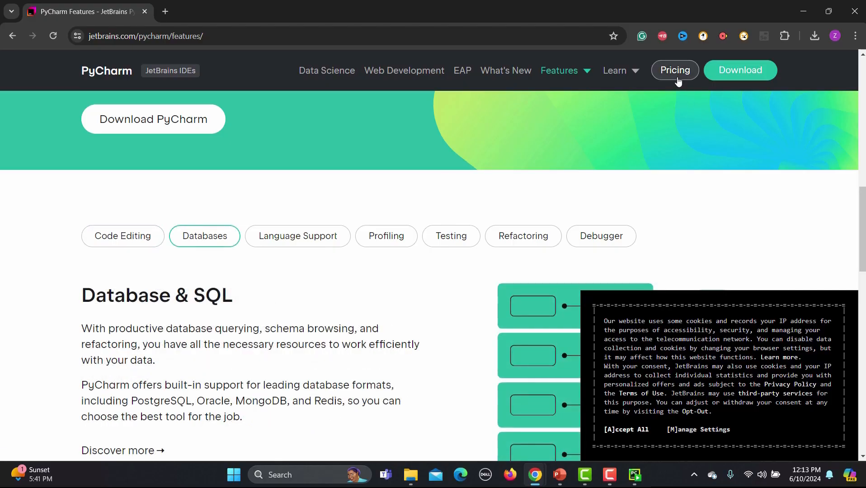
{"action": "left_click", "coordinate": [674, 71]}
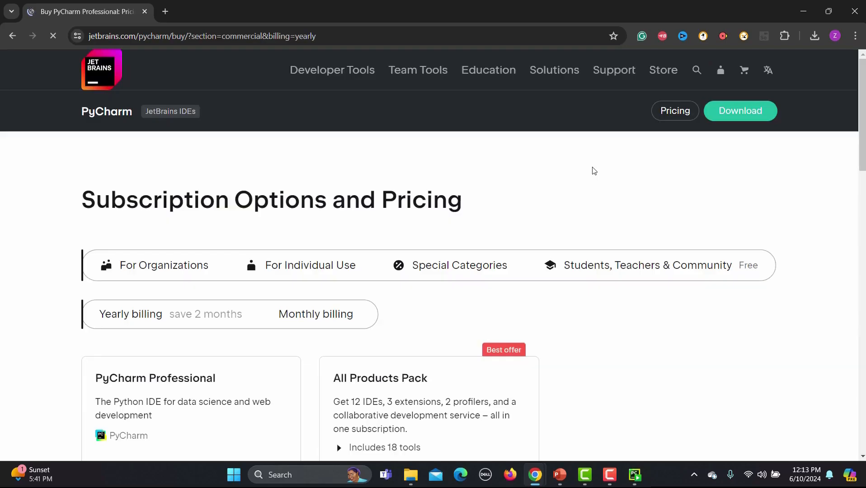
Switch organization pricing to monthly billing and show the free Students, Teachers & Community options.
{"action": "scroll", "scroll_direction": "down", "scroll_amount": 3}
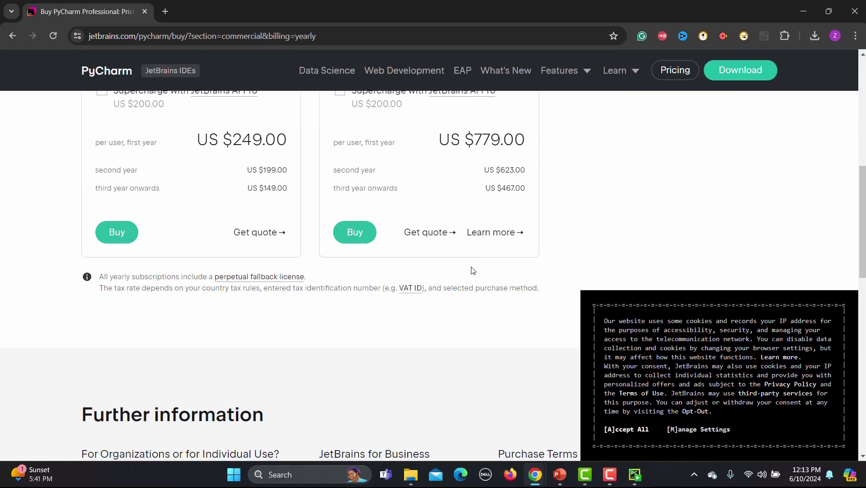
{"action": "scroll", "scroll_direction": "up", "scroll_amount": 3}
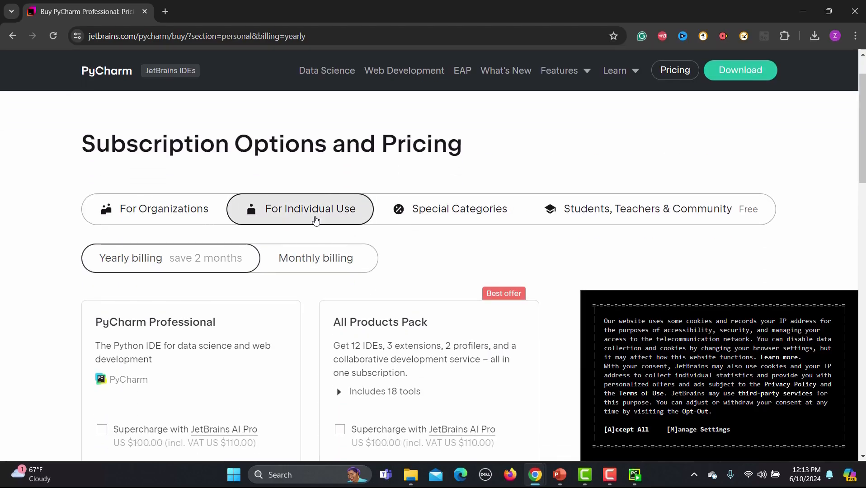
{"action": "left_click", "coordinate": [163, 209]}
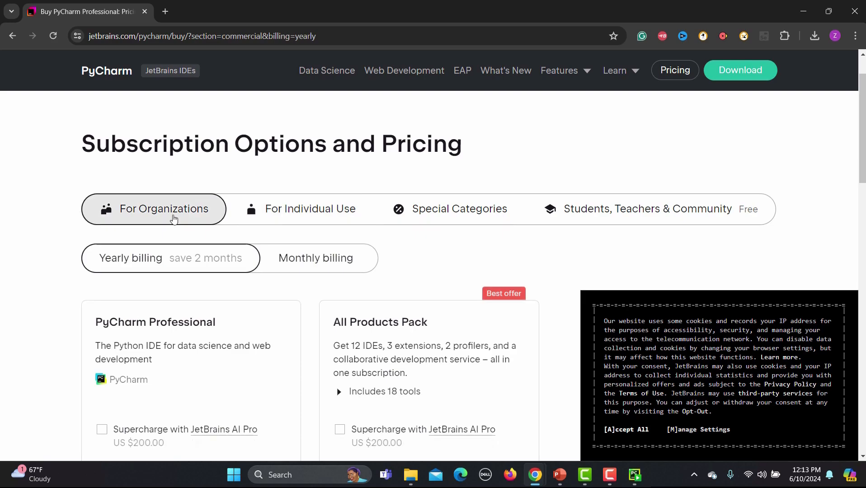
{"action": "left_click", "coordinate": [315, 258]}
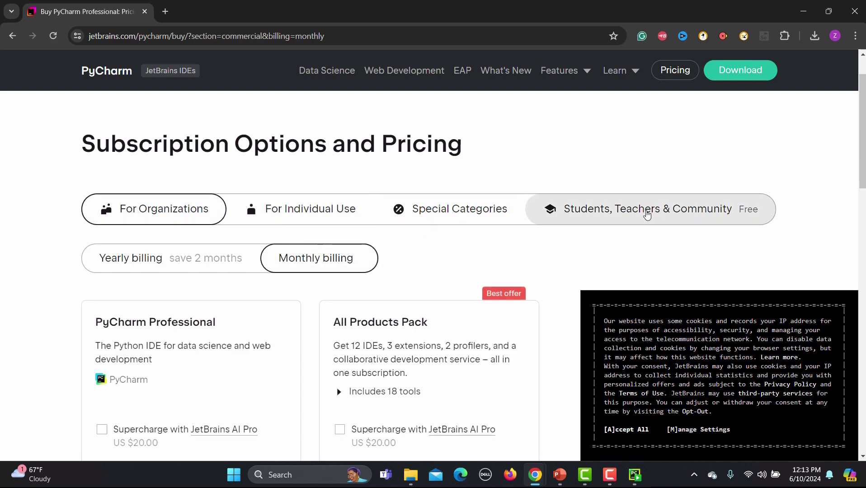
{"action": "left_click", "coordinate": [647, 209]}
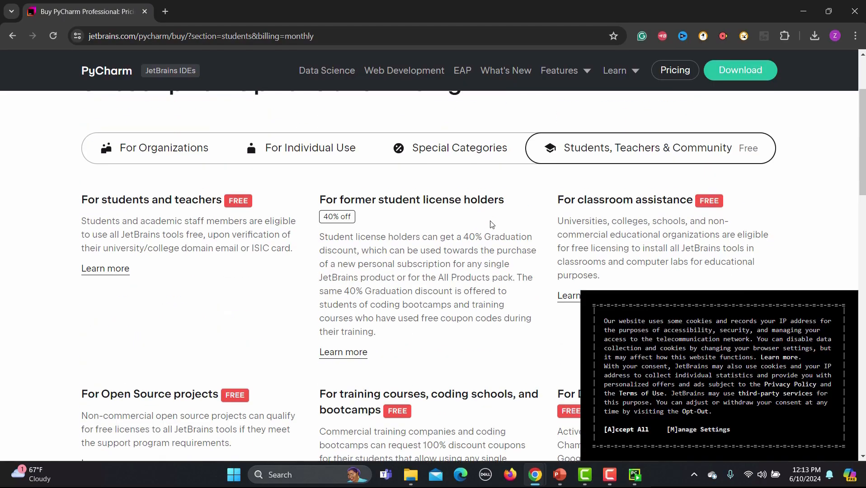
Find the training courses and bootcamps section and open its licence details.
{"action": "scroll", "scroll_direction": "down", "scroll_amount": 3}
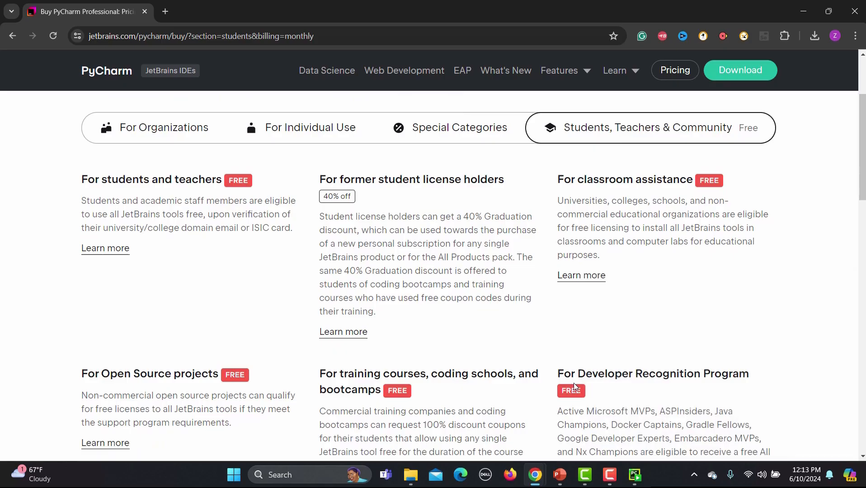
{"action": "scroll", "scroll_direction": "down", "scroll_amount": 3}
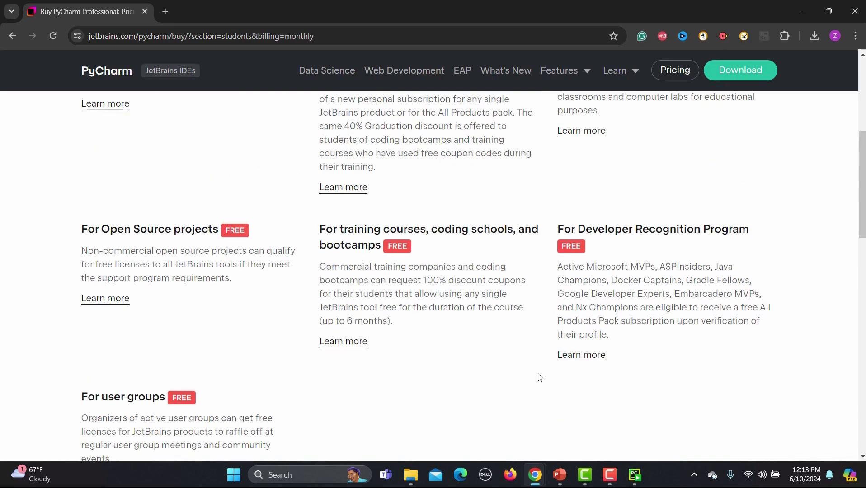
{"action": "mouse_move", "coordinate": [320, 231]}
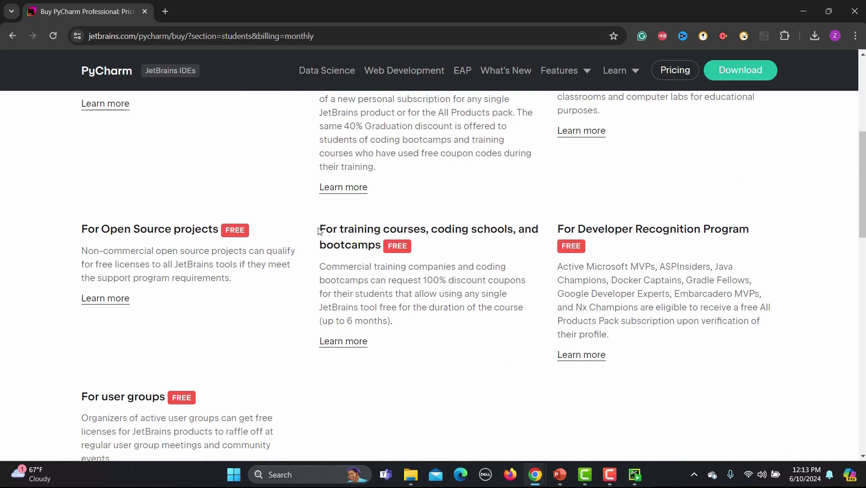
{"action": "left_click_drag", "start_coordinate": [319, 229], "coordinate": [514, 229]}
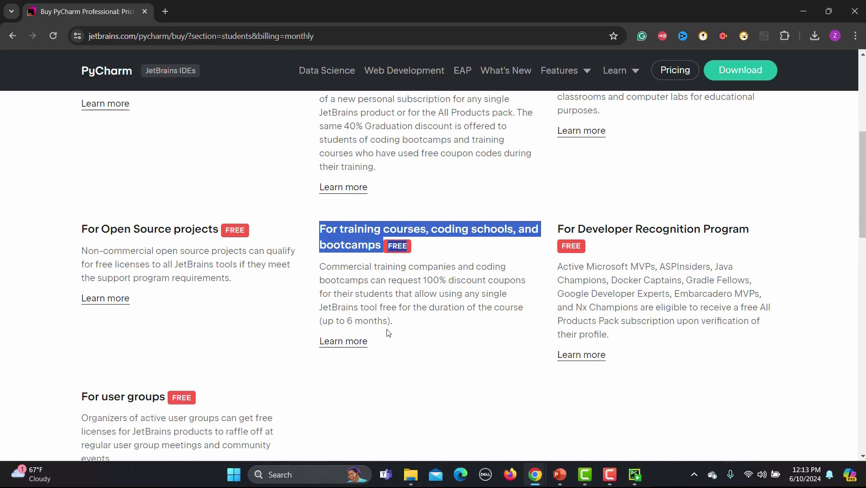
{"action": "left_click", "coordinate": [343, 342]}
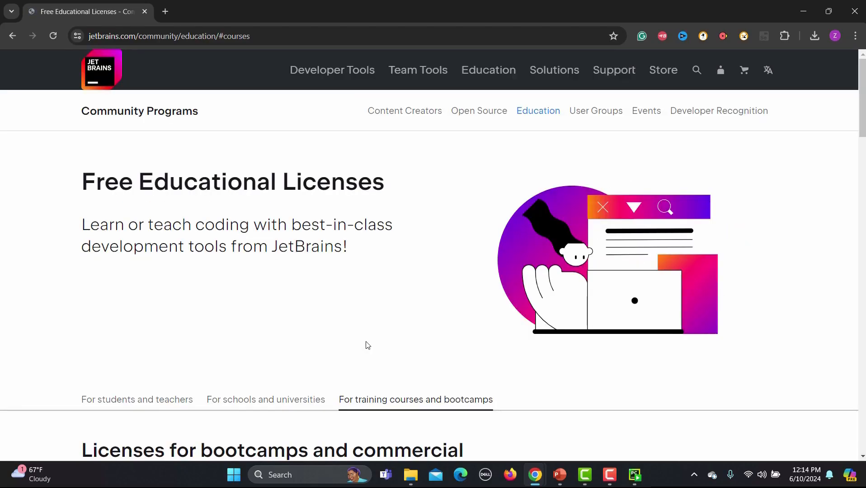
{"action": "scroll", "scroll_direction": "down", "scroll_amount": 3}
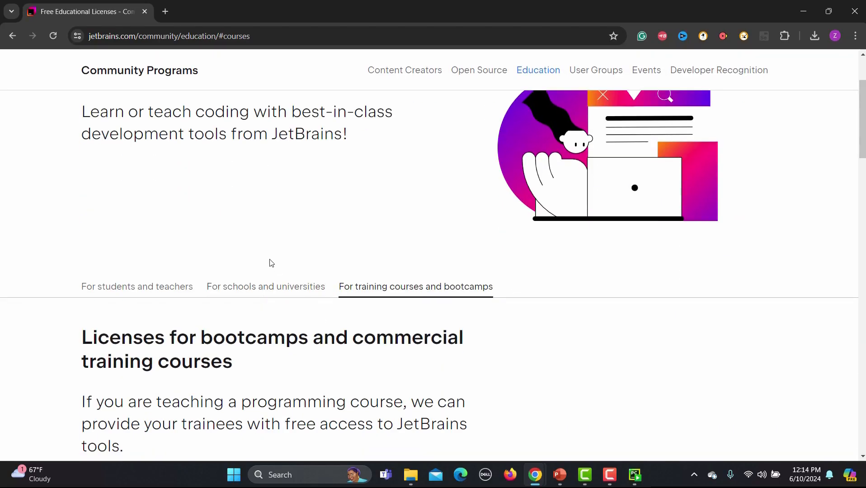
{"action": "scroll", "scroll_direction": "down", "scroll_amount": 3}
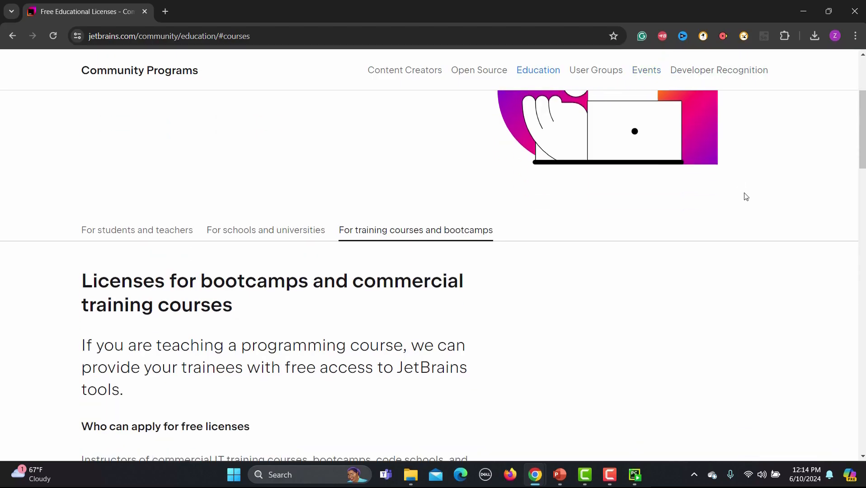
{"action": "scroll", "scroll_direction": "down", "scroll_amount": 3}
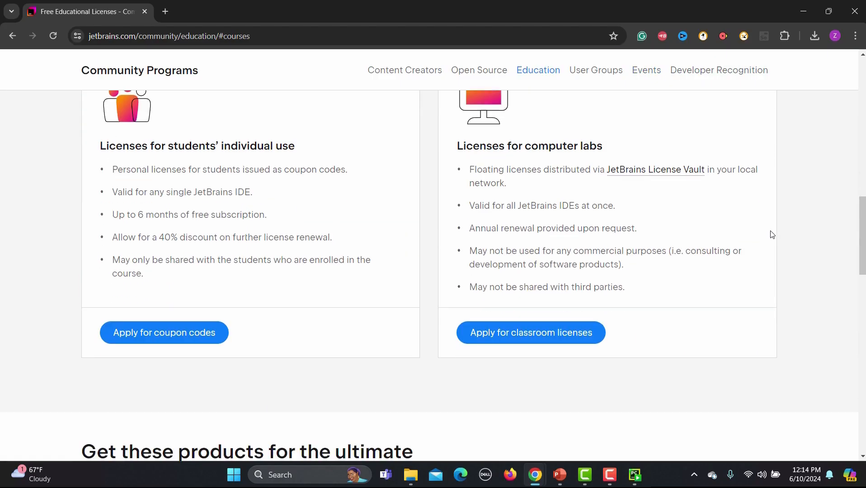
{"action": "left_click_drag", "start_coordinate": [100, 146], "coordinate": [243, 166]}
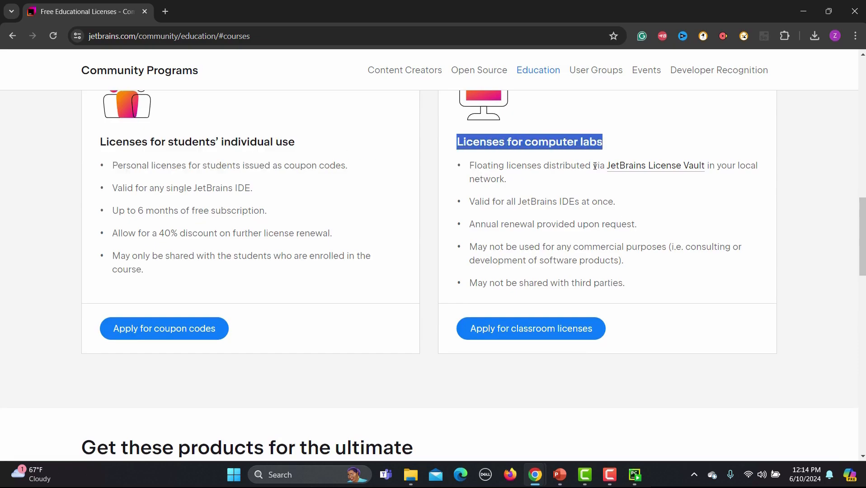
{"action": "scroll", "scroll_direction": "down", "scroll_amount": 3}
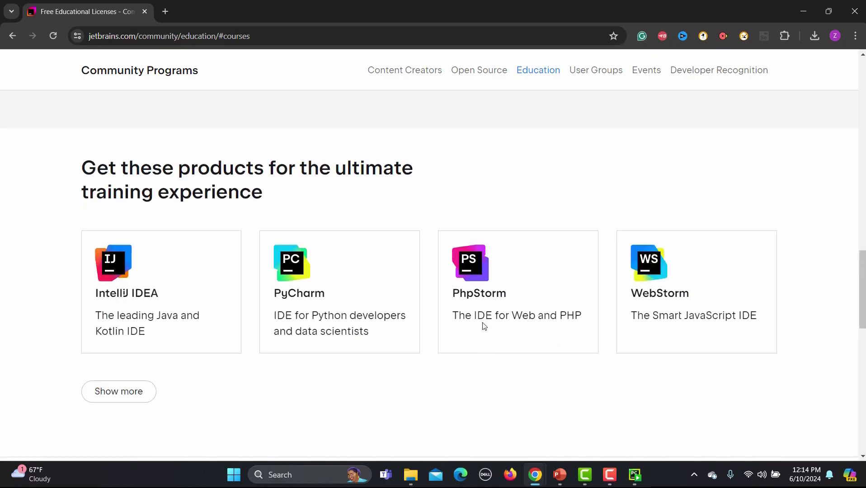
{"action": "scroll", "scroll_direction": "up", "scroll_amount": 3}
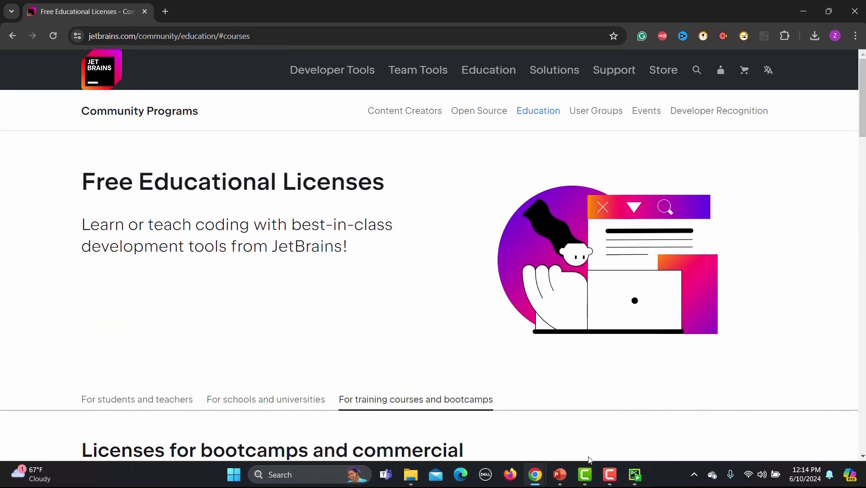
{"action": "left_click", "coordinate": [636, 475]}
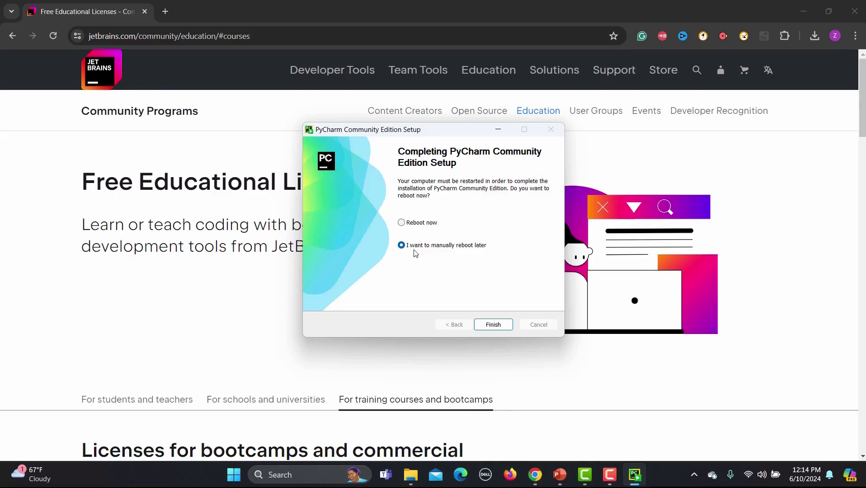
{"action": "mouse_move", "coordinate": [431, 253]}
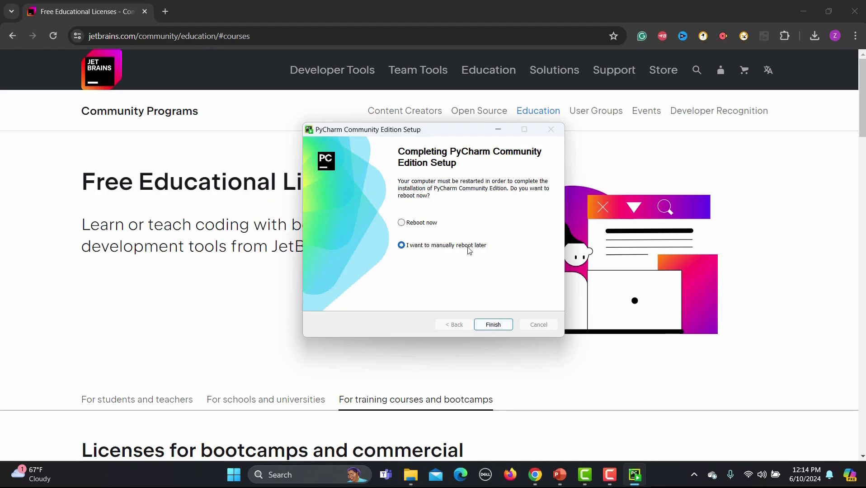
Finish the PyCharm setup with 'I want to manually reboot later' kept selected.
{"action": "left_click", "coordinate": [492, 324]}
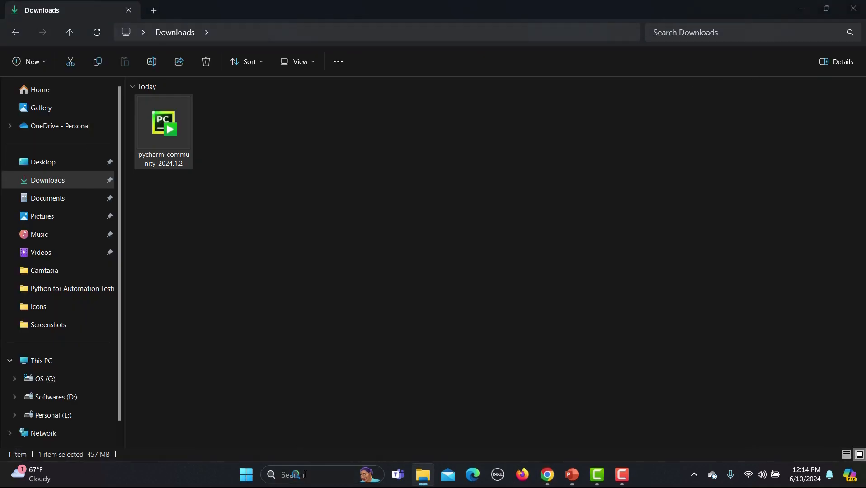
{"action": "type", "text": "py"}
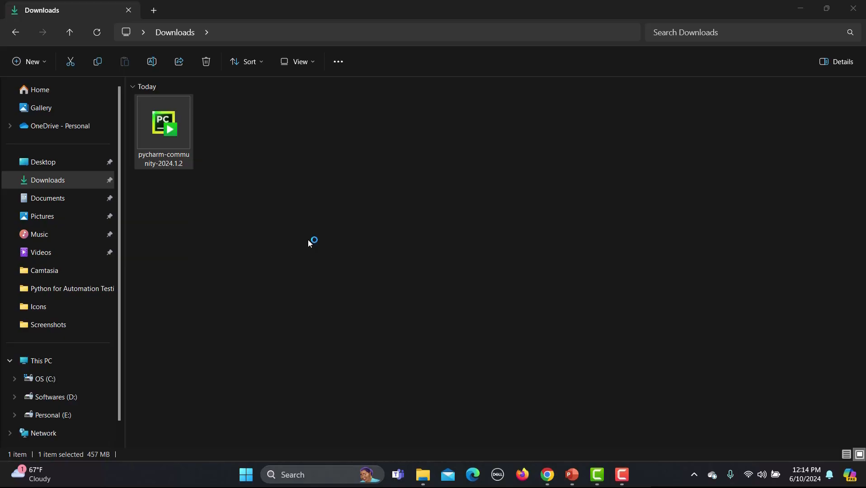
{"action": "mouse_move", "coordinate": [507, 197]}
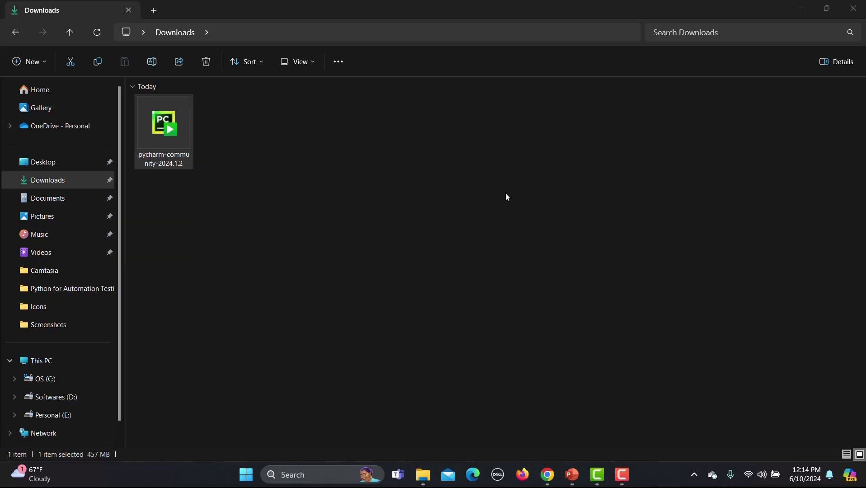
{"action": "mouse_move", "coordinate": [503, 203]}
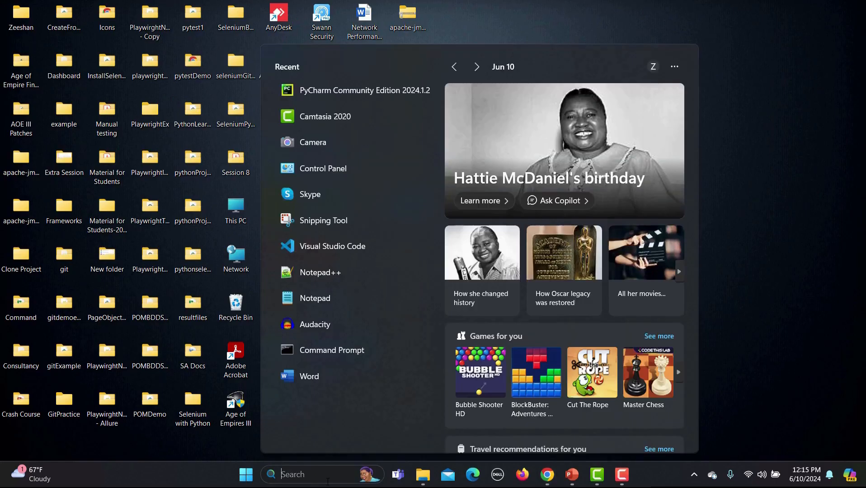
Search Start for 'pycharm Community Edition' and launch PyCharm Community Edition 2024.1.2 from the best match.
{"action": "type", "text": "pycharm Community Edition"}
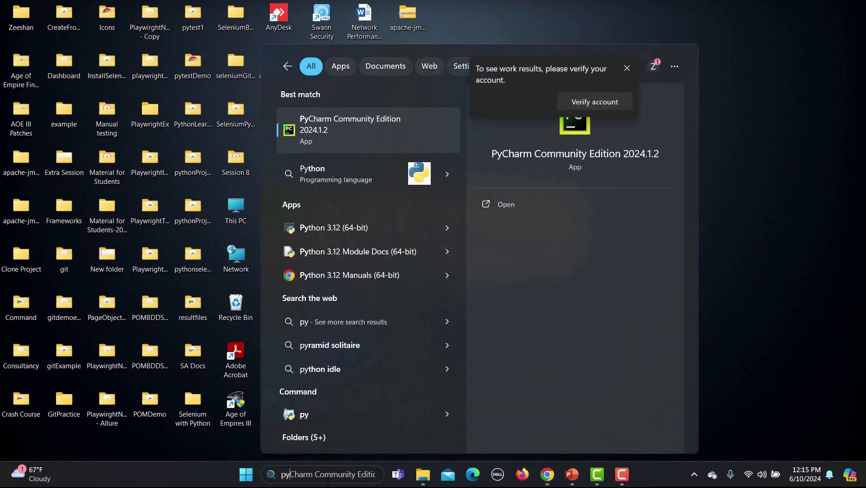
{"action": "right_click", "coordinate": [350, 130]}
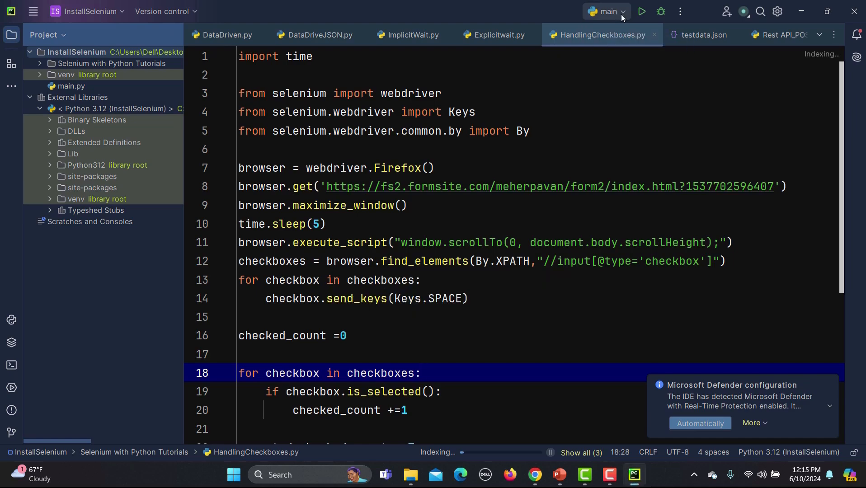
Browse the run configurations and recent projects lists, then dismiss them.
{"action": "left_click", "coordinate": [606, 10]}
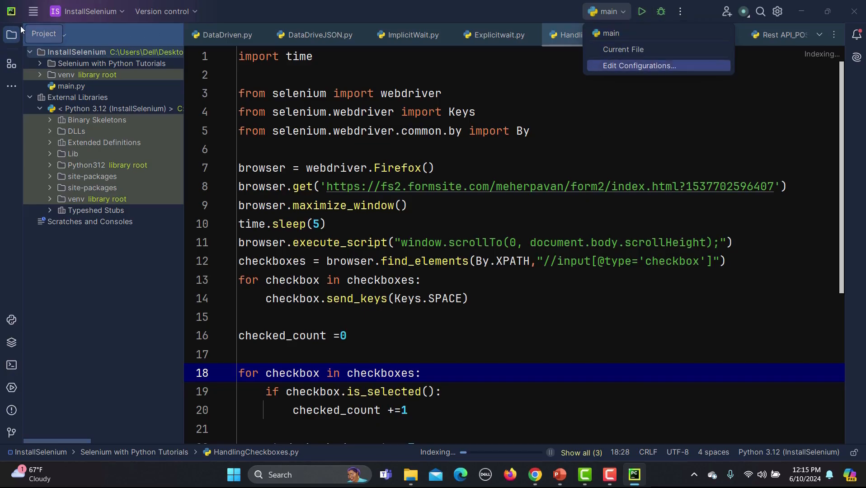
{"action": "left_click", "coordinate": [88, 11]}
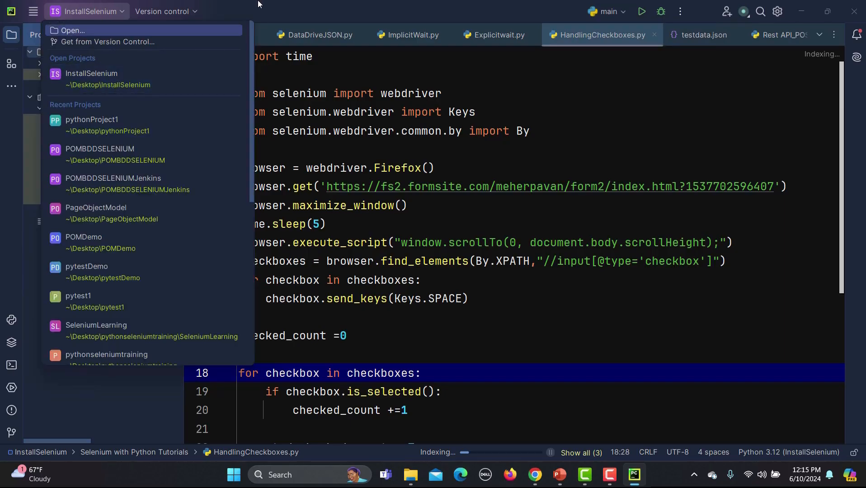
{"action": "left_click", "coordinate": [164, 10]}
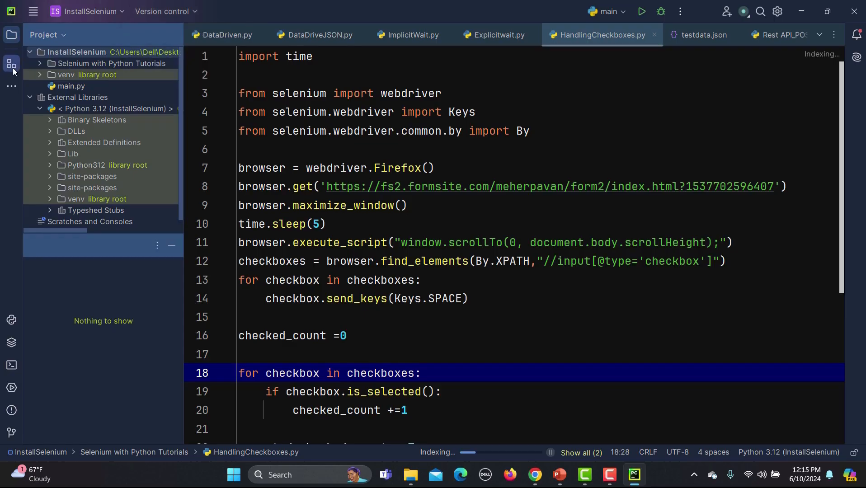
Show the Structure outline of HandlingCheckboxes.py and list the additional tool windows.
{"action": "left_click", "coordinate": [11, 63]}
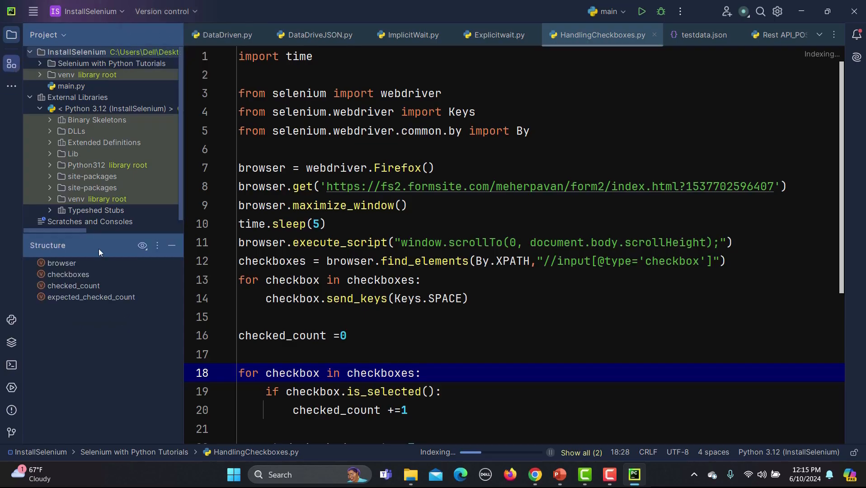
{"action": "left_click", "coordinate": [11, 86]}
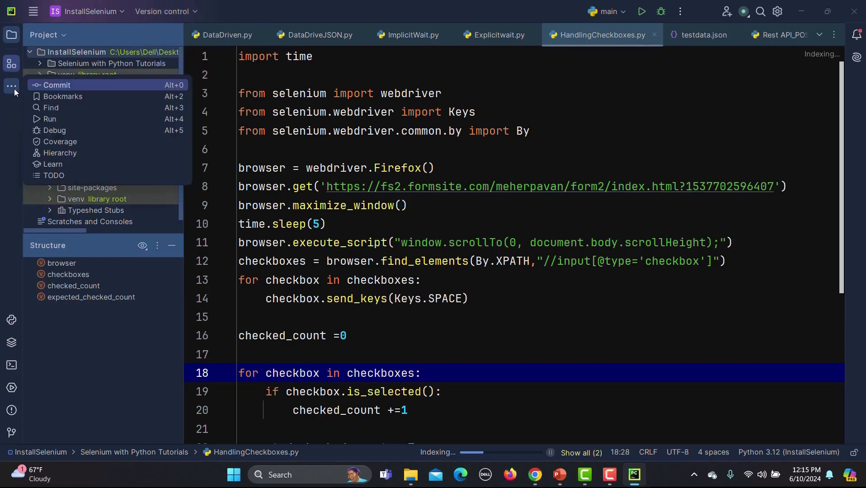